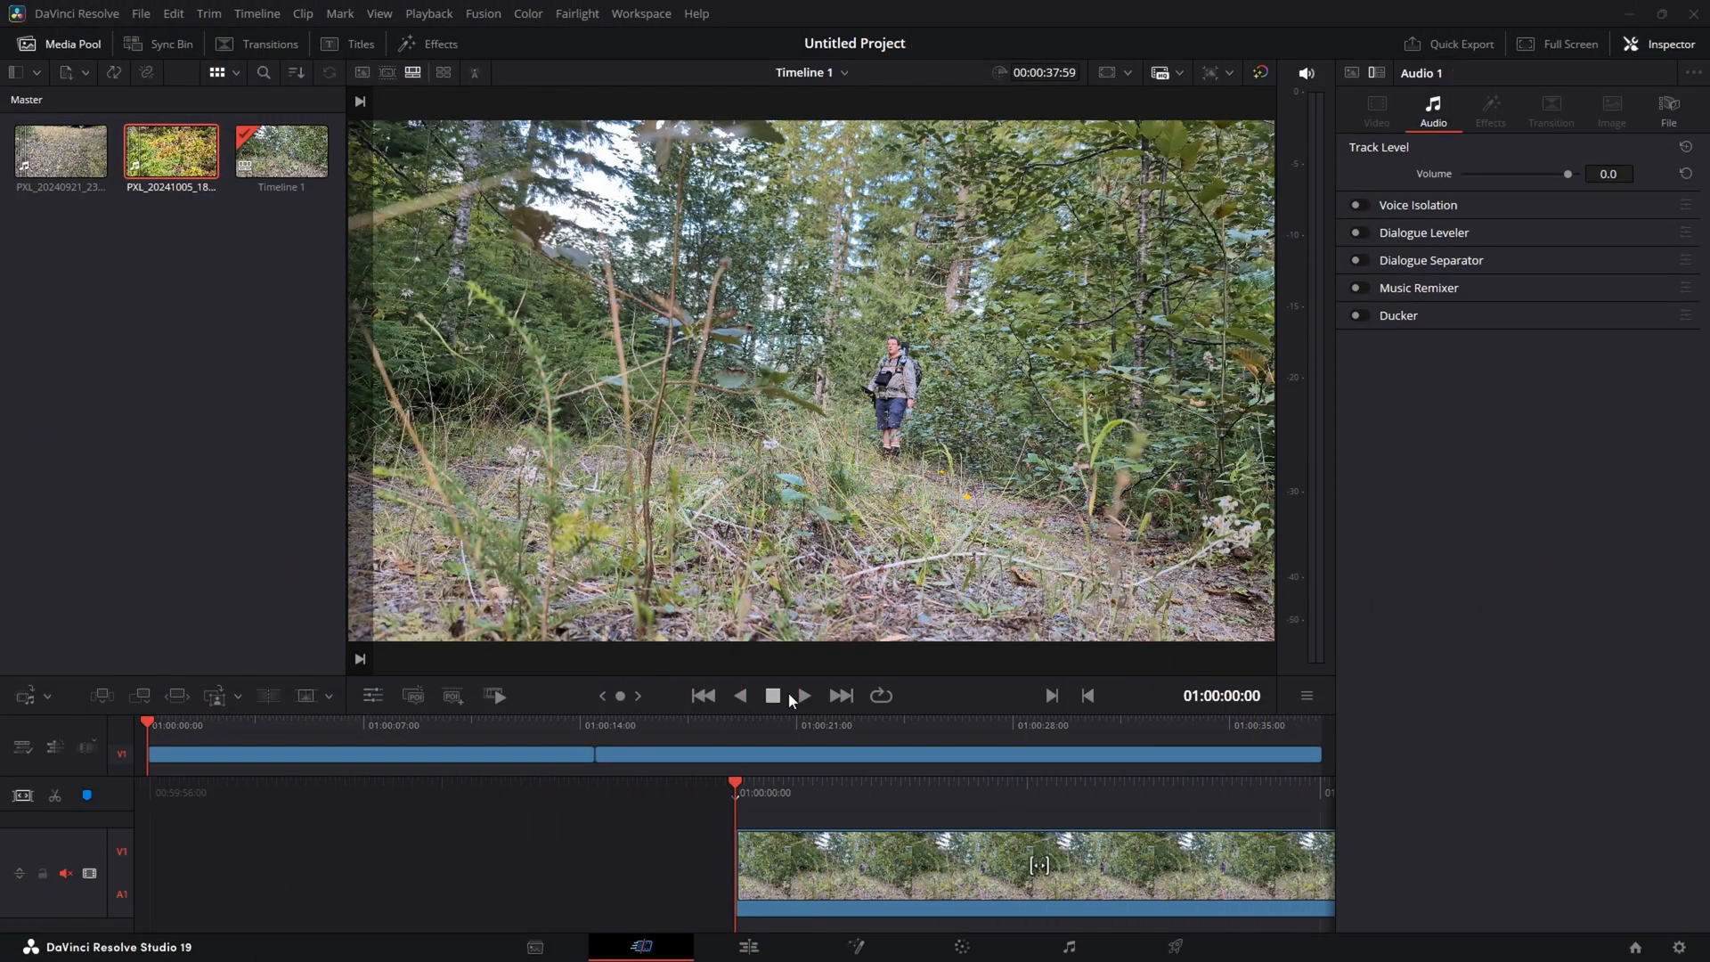
- Play the timeline to spot the tilt, stop at the start, and select the forest clip
left_click(801, 695)
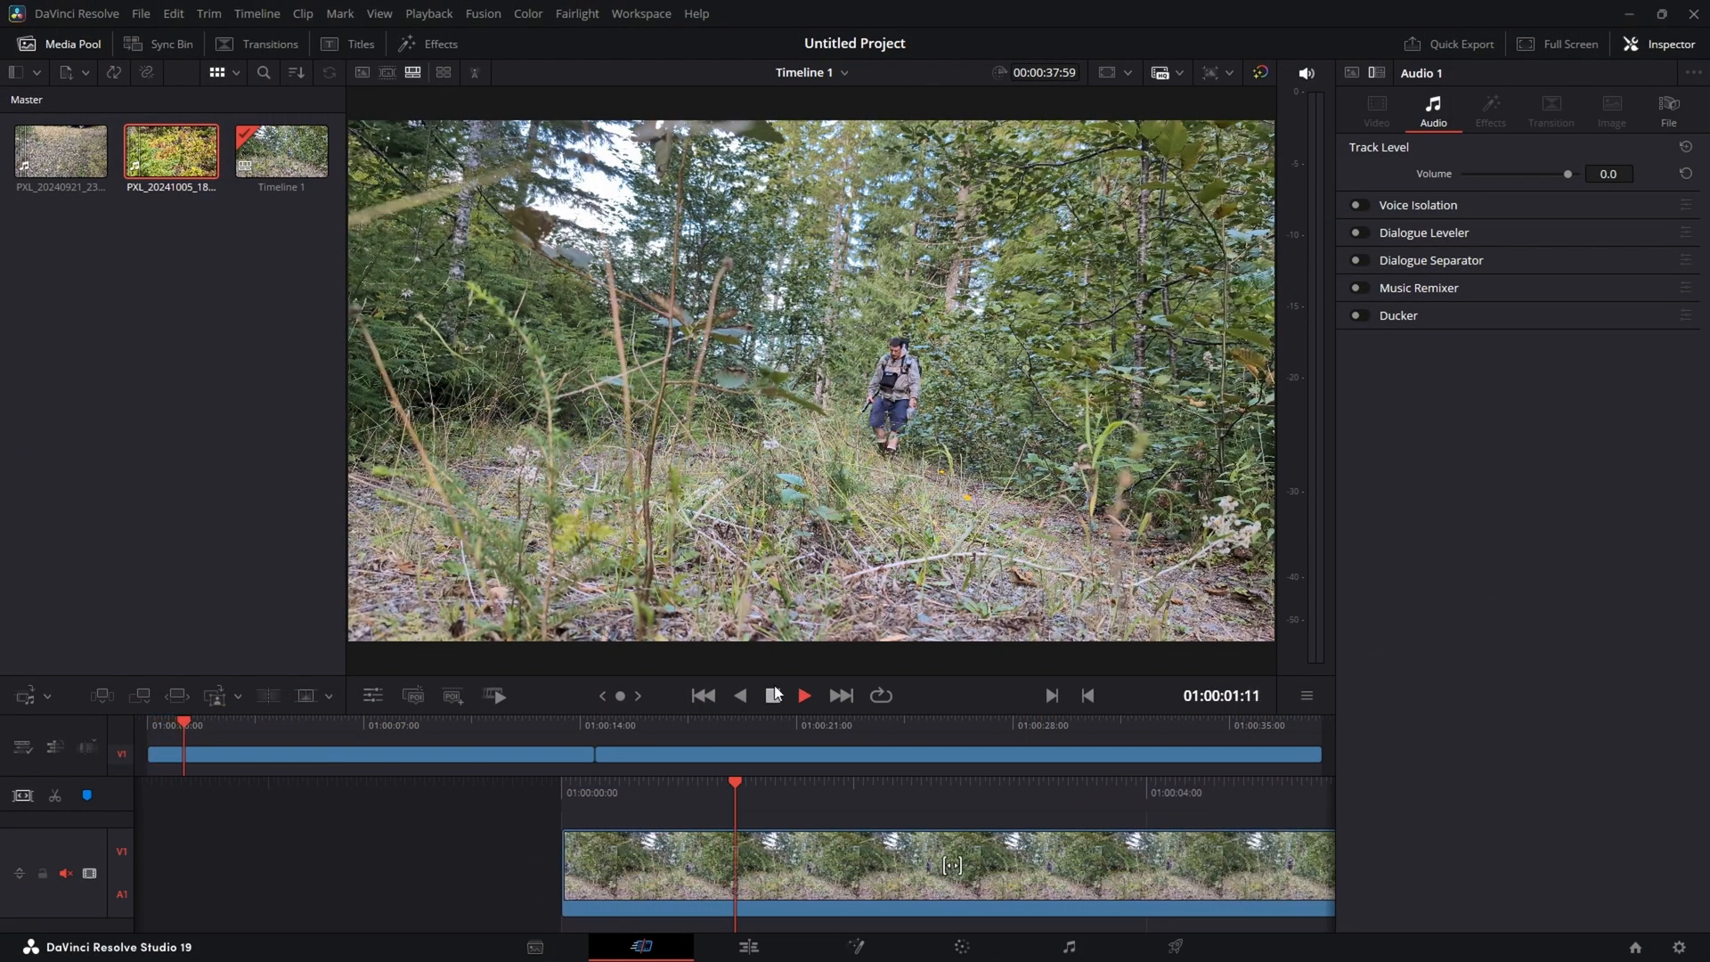
left_click(803, 694)
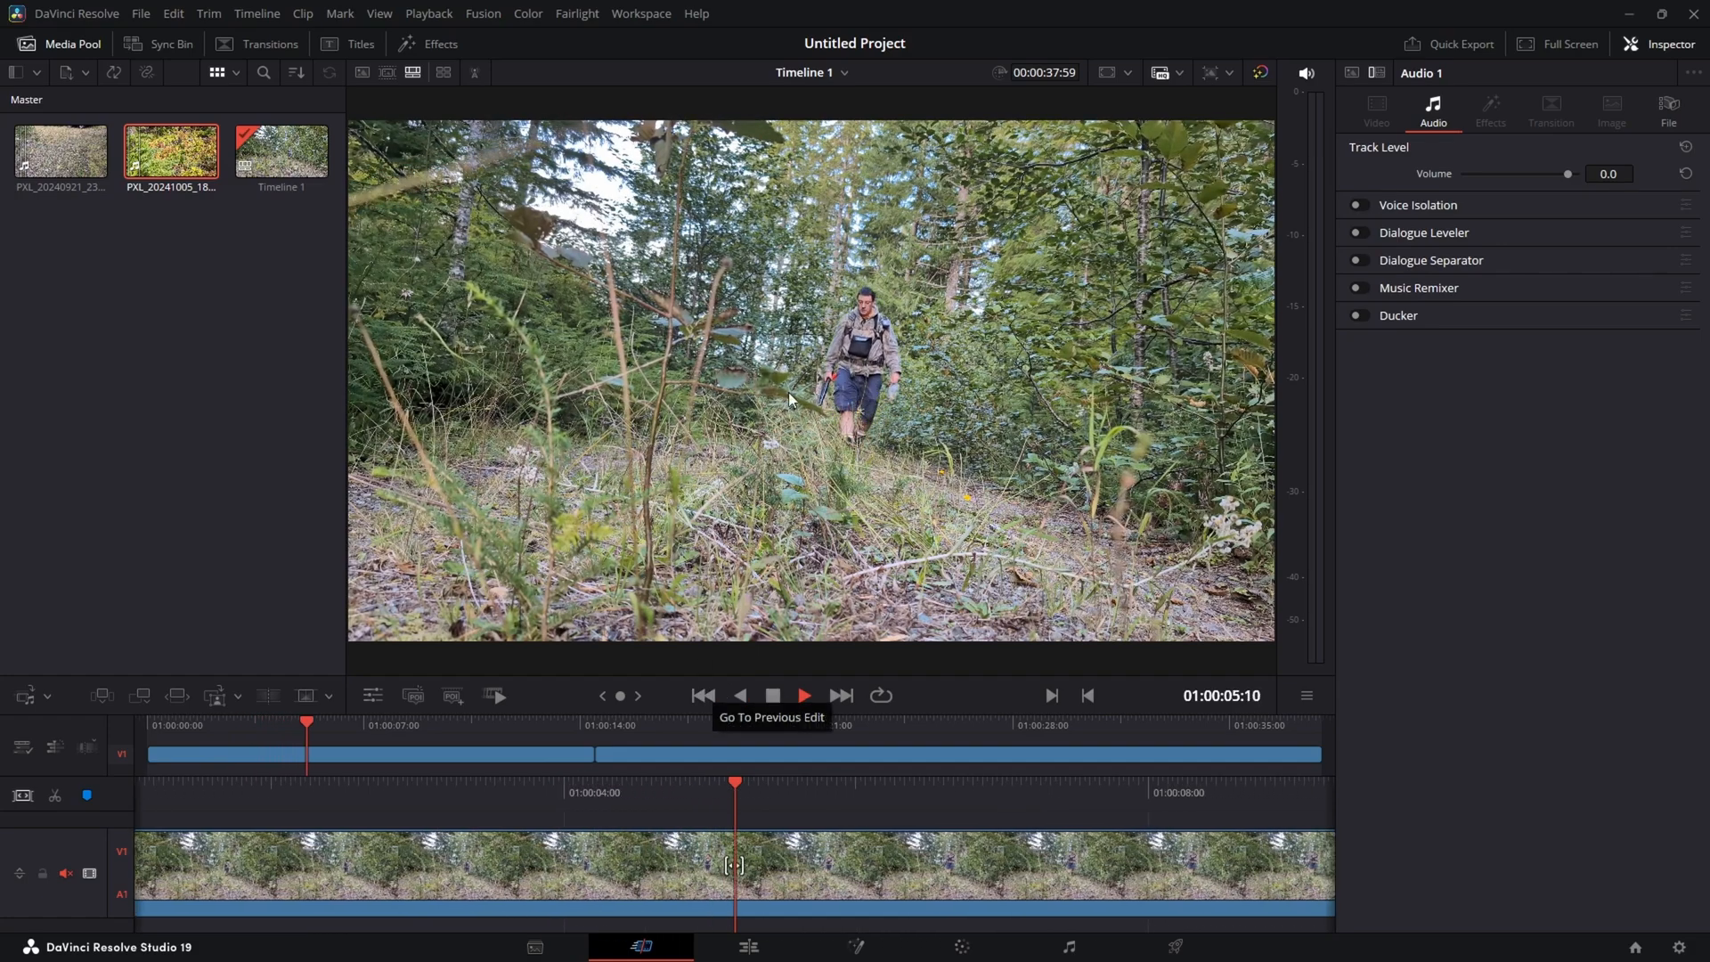
left_click(638, 695)
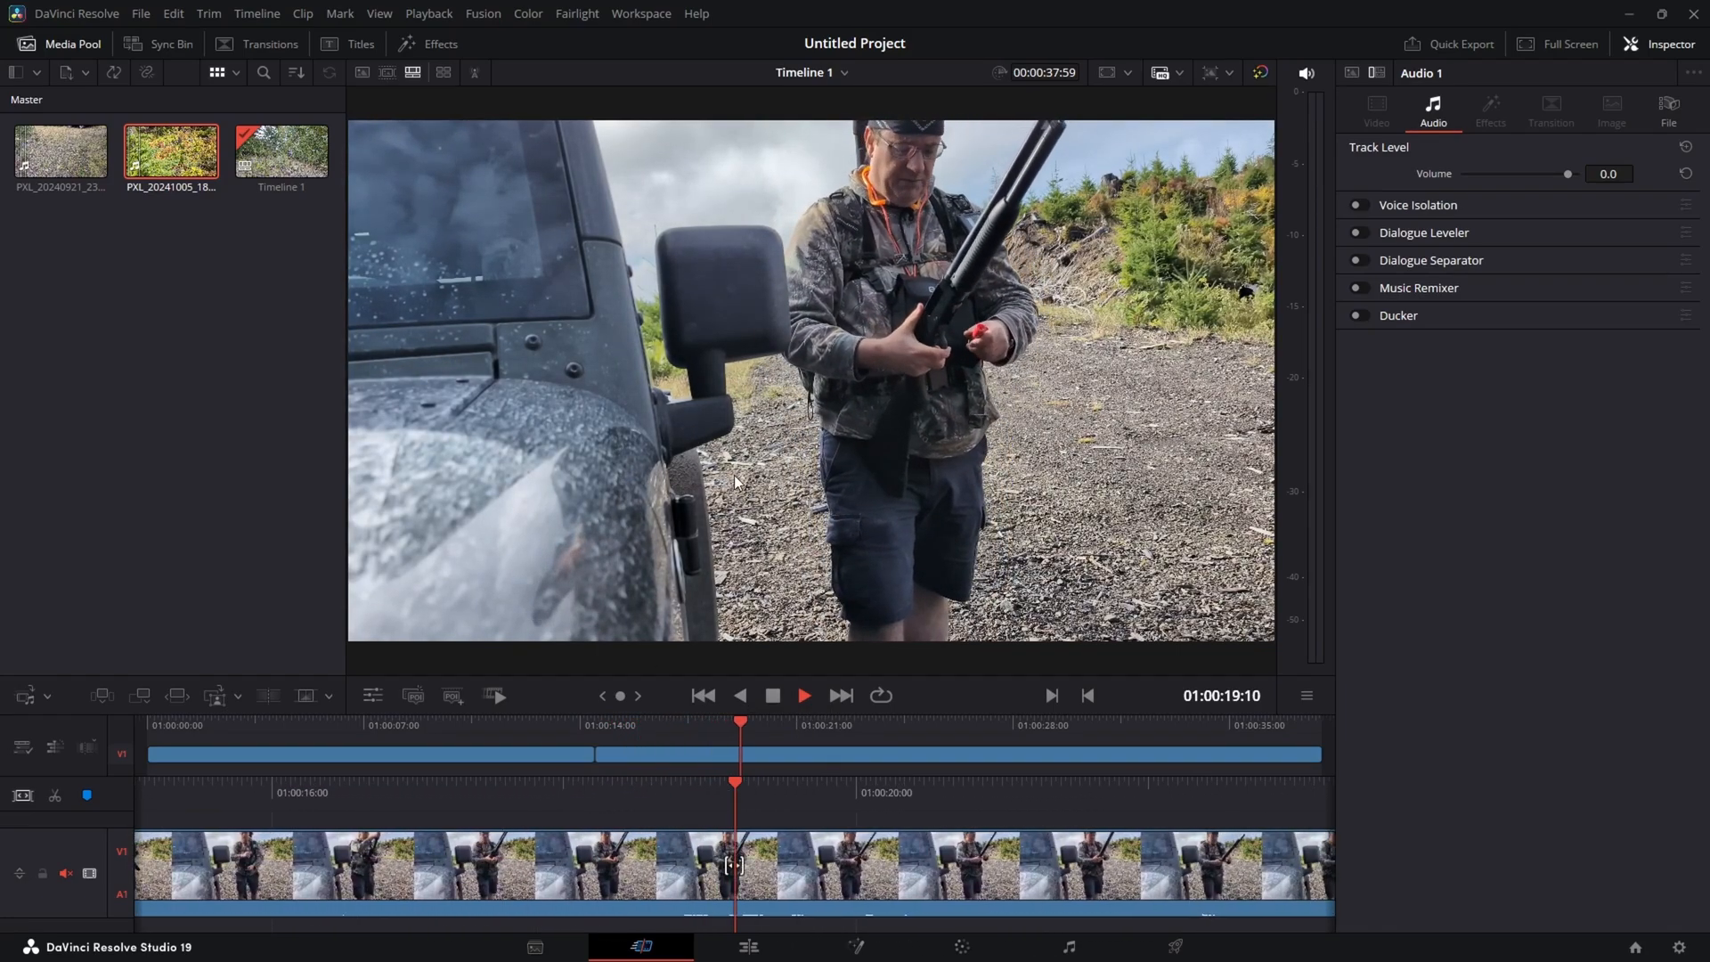
left_click(803, 695)
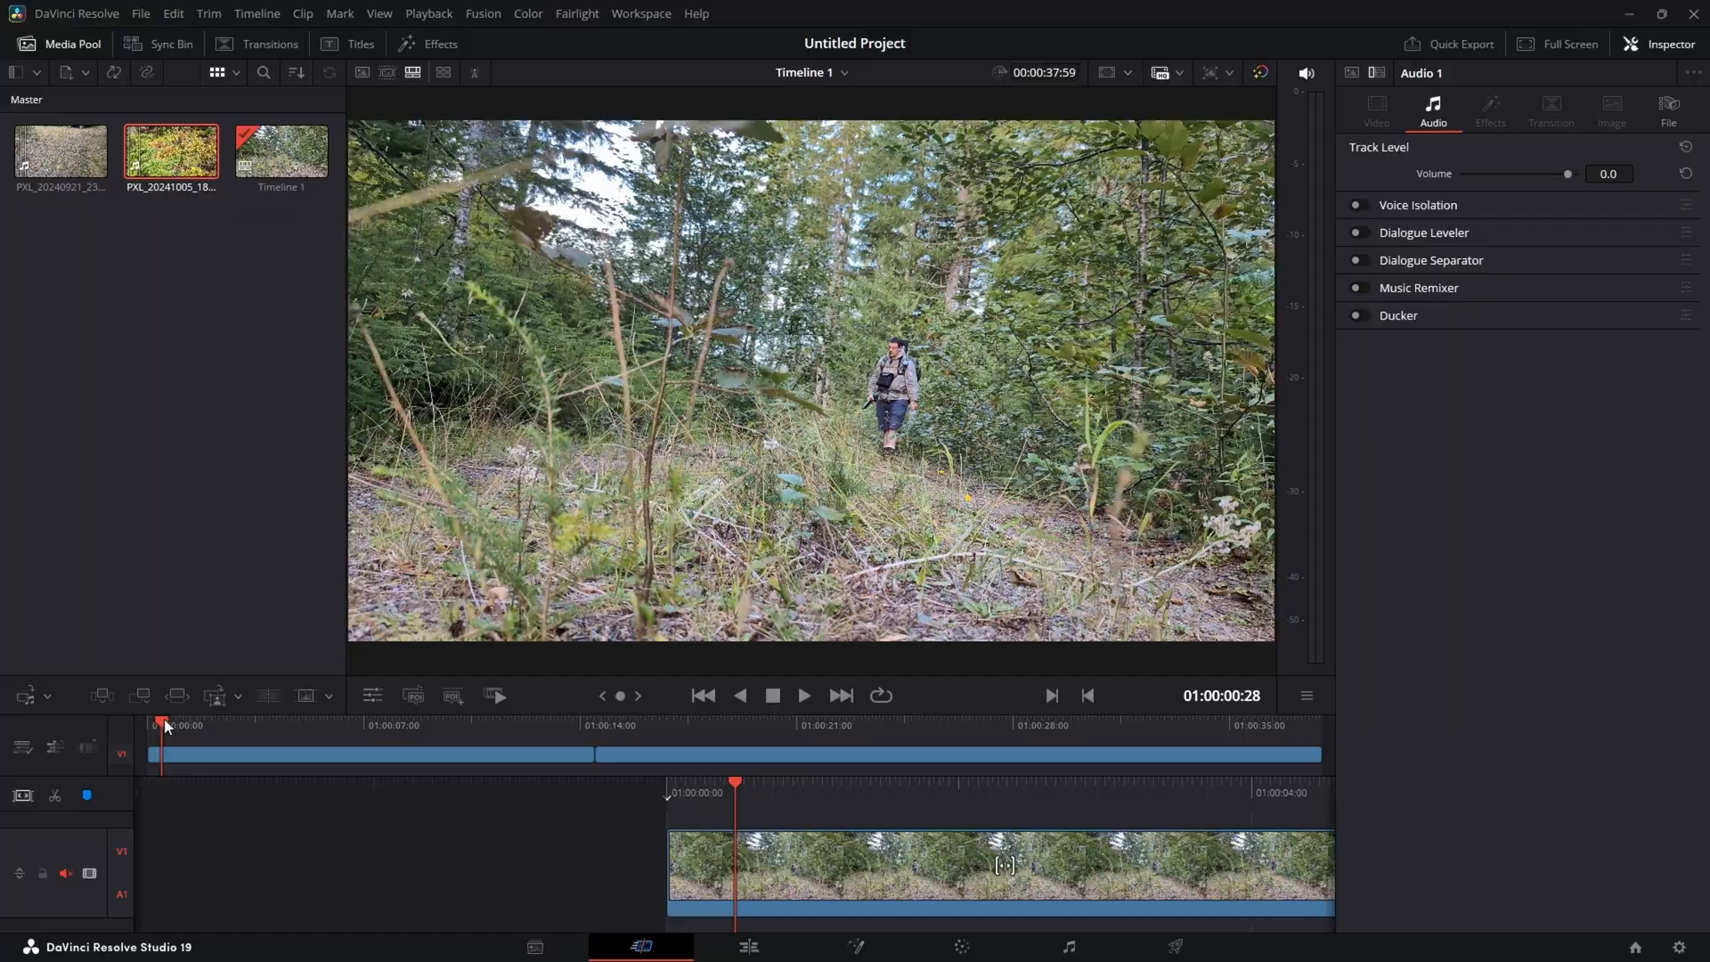
left_click(1375, 109)
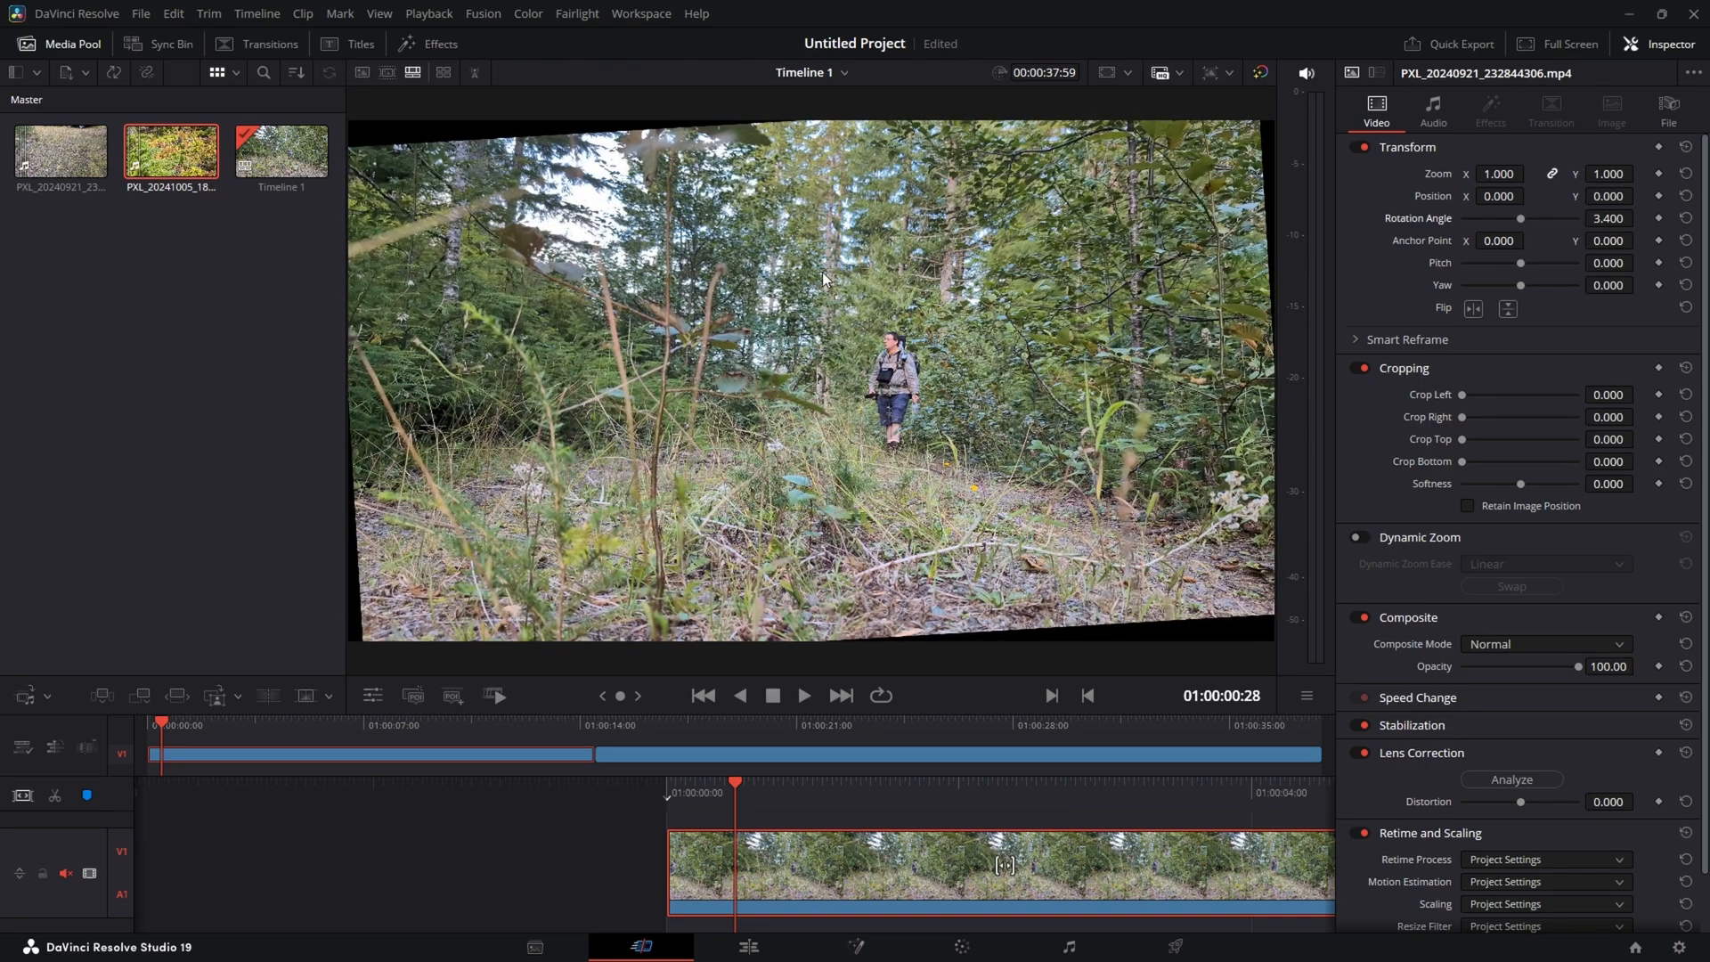
mouse_move(832, 322)
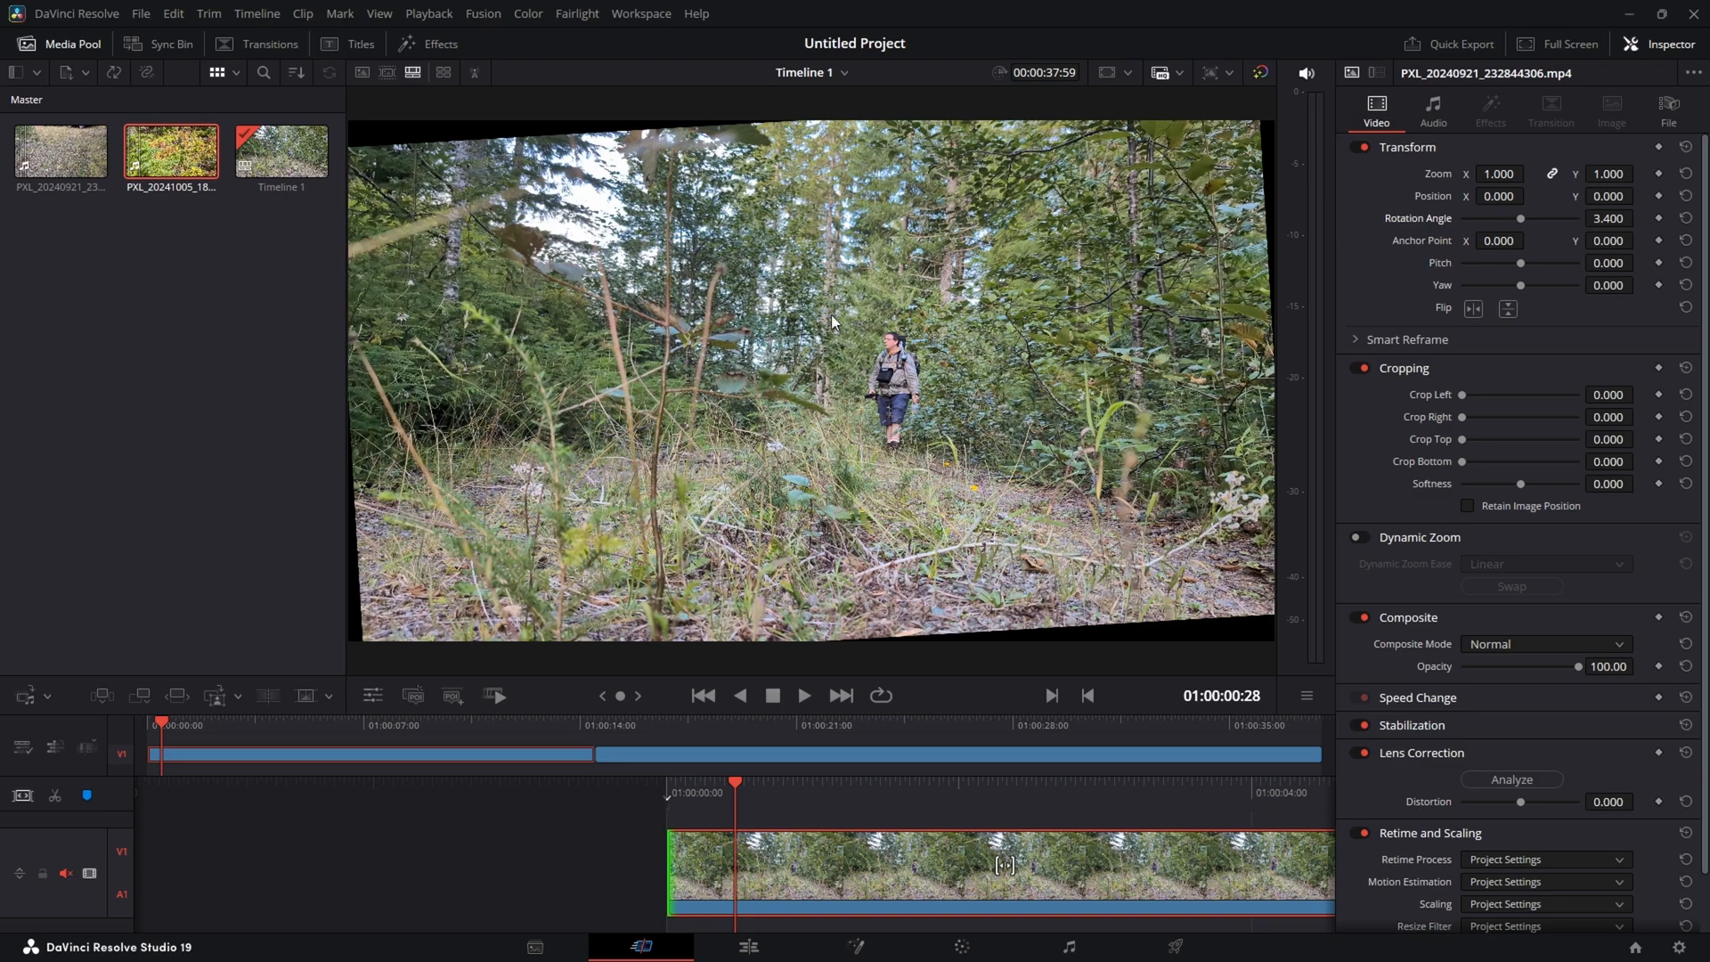
mouse_move(1425, 283)
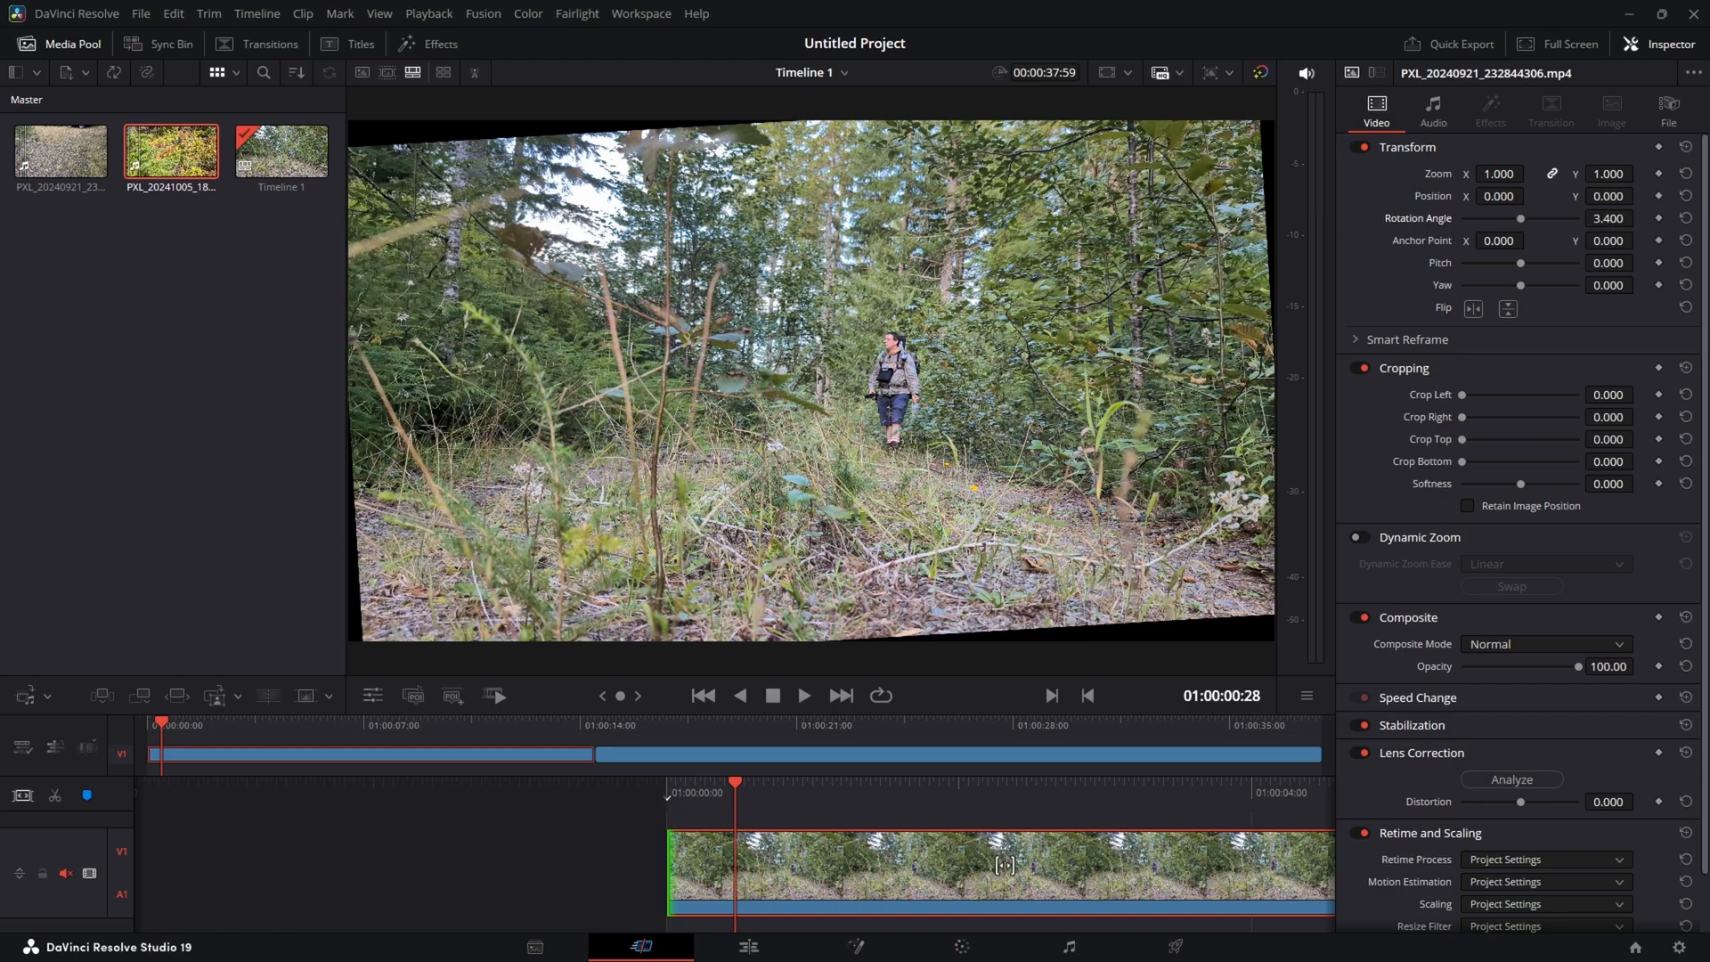
- Set the forest clip's Rotation Angle to 5.3 and Zoom to 1.19 so no black corners show
left_click(1658, 217)
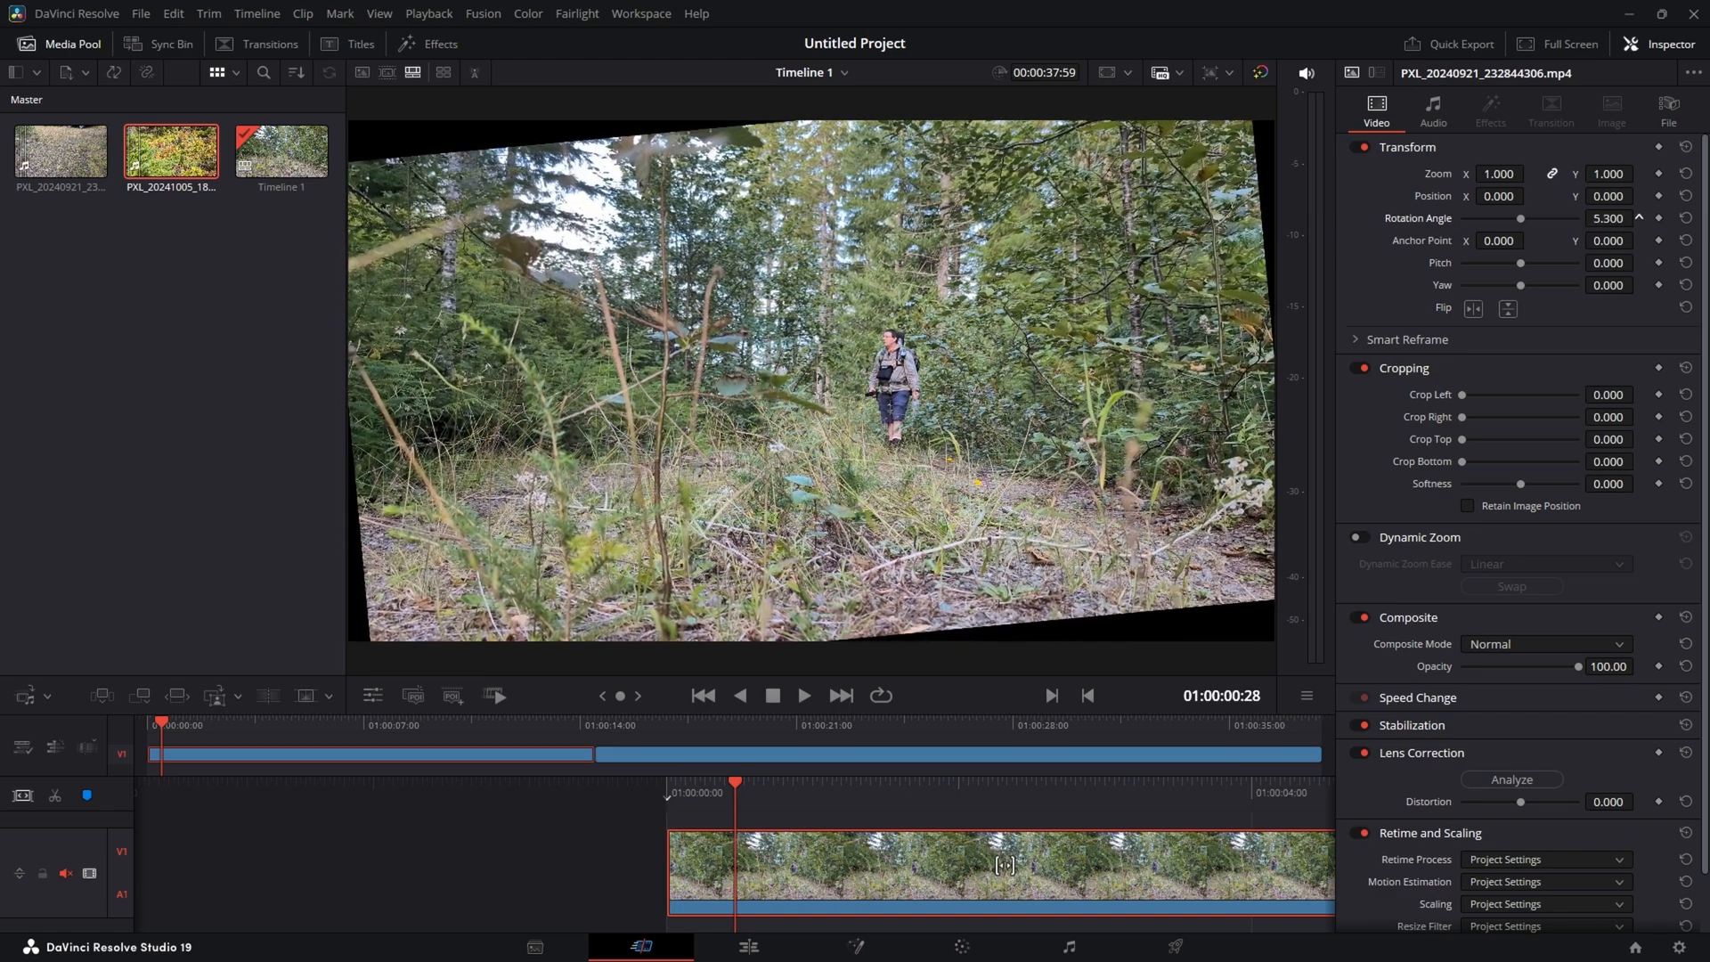
left_click(1658, 217)
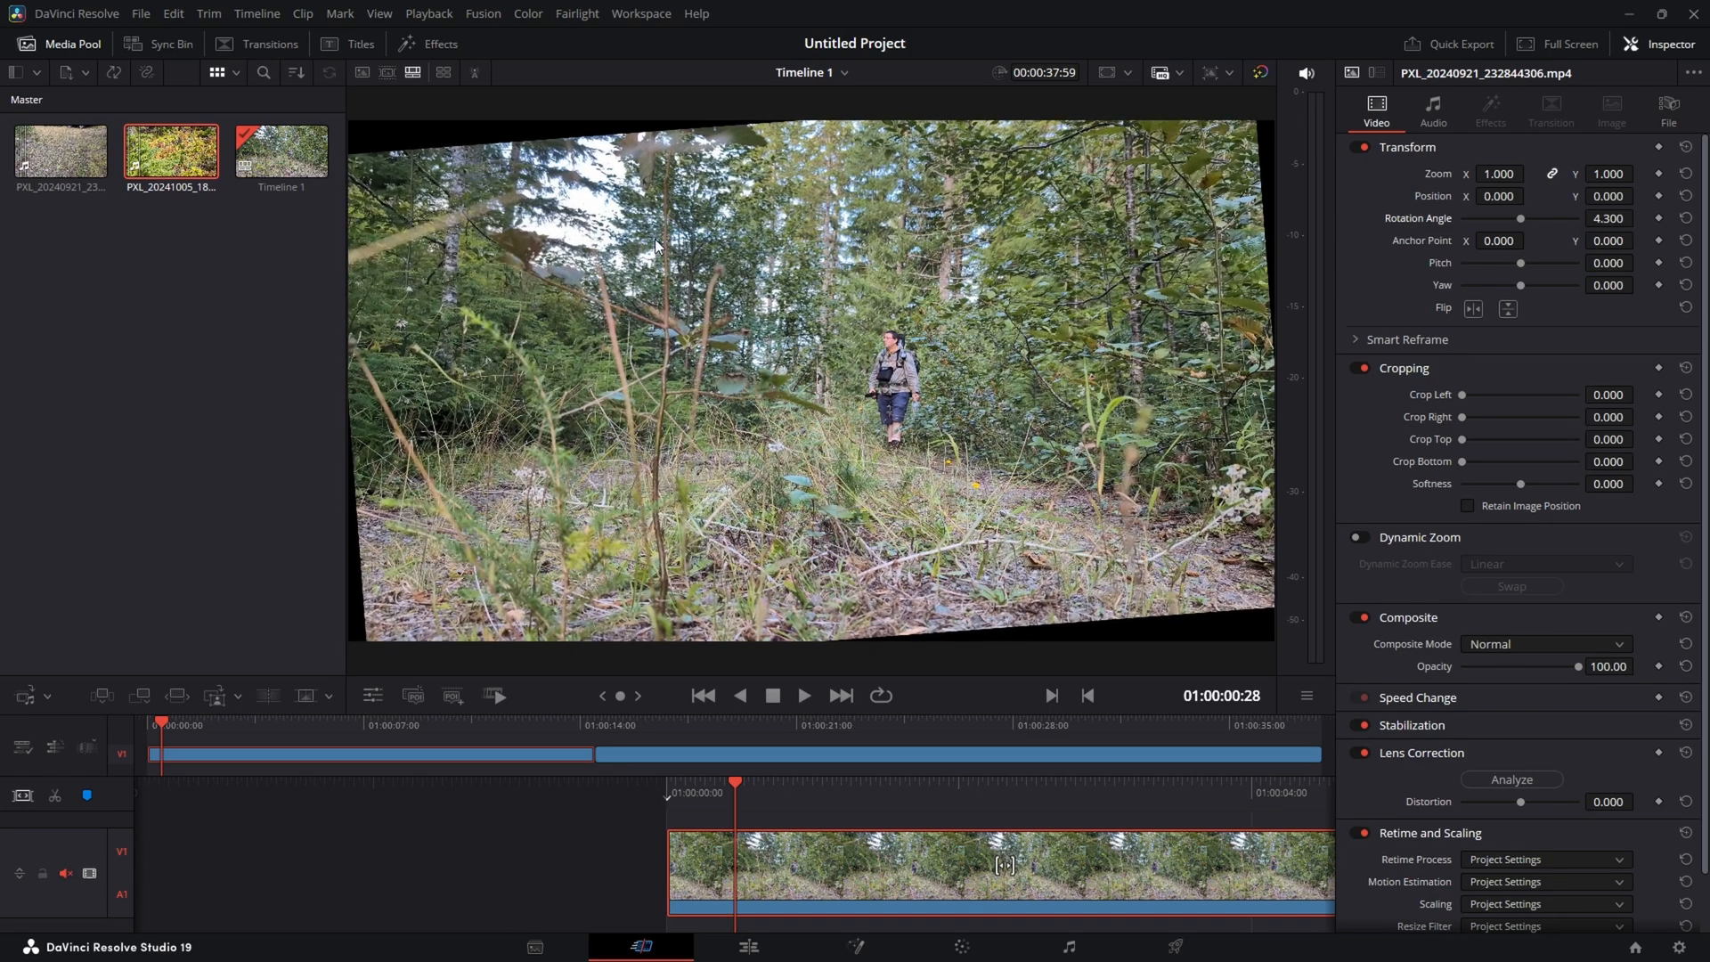
mouse_move(828, 261)
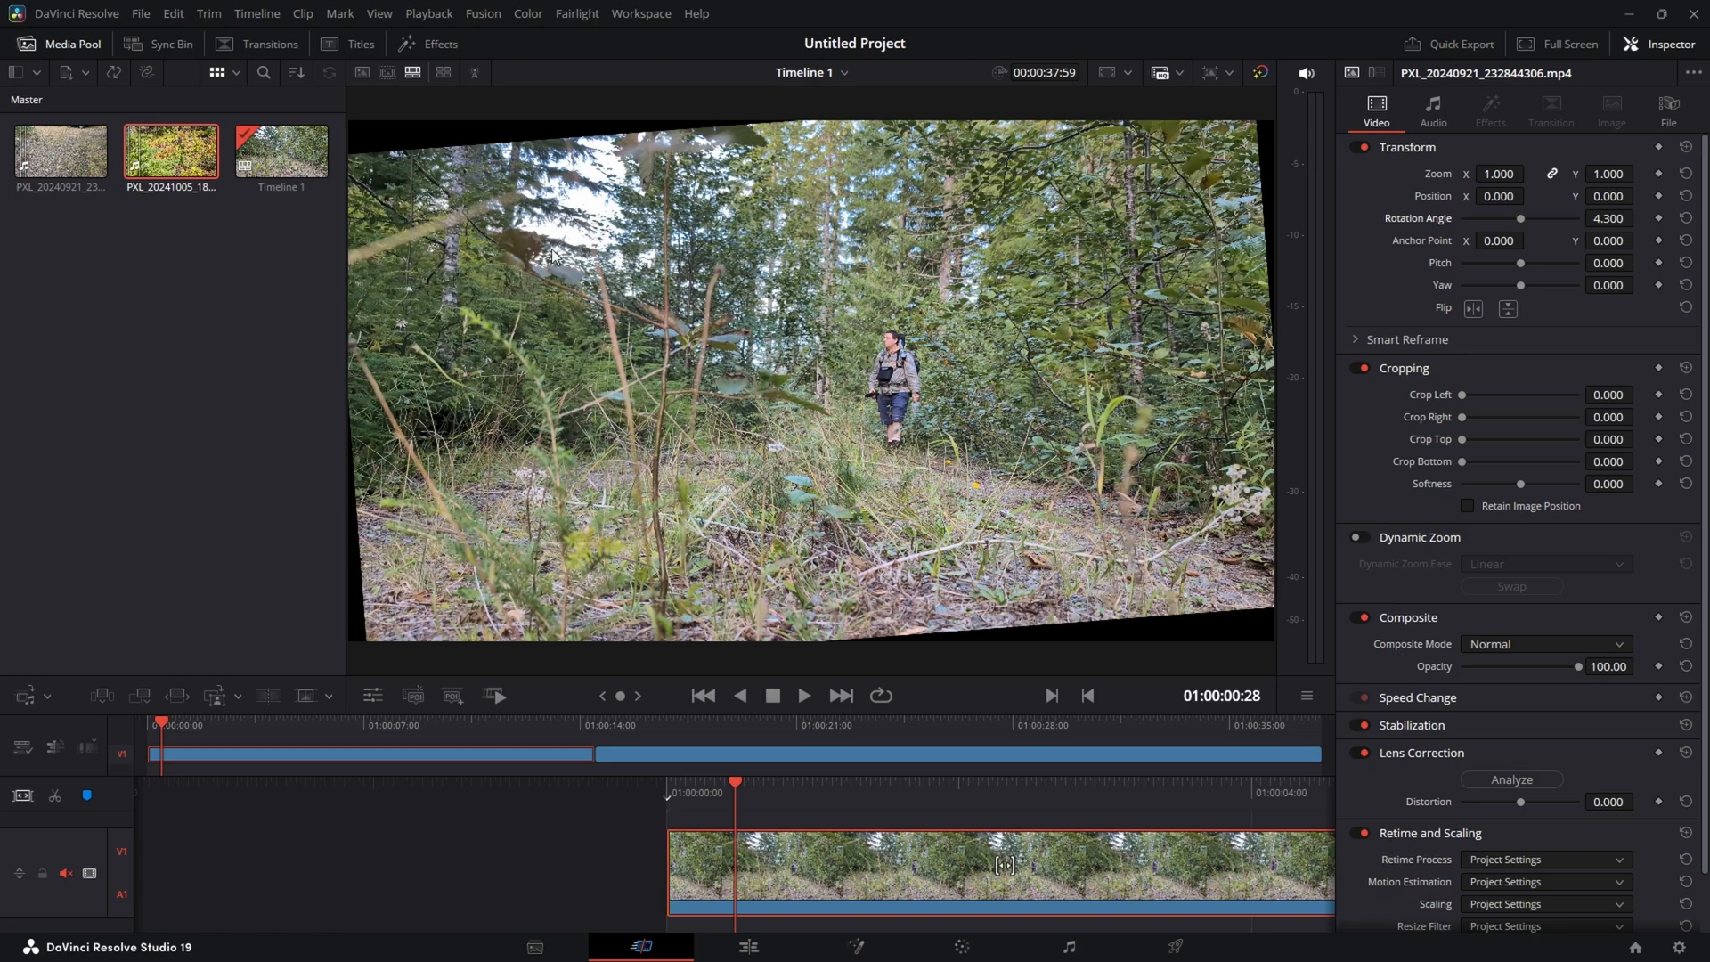
left_click(1639, 213)
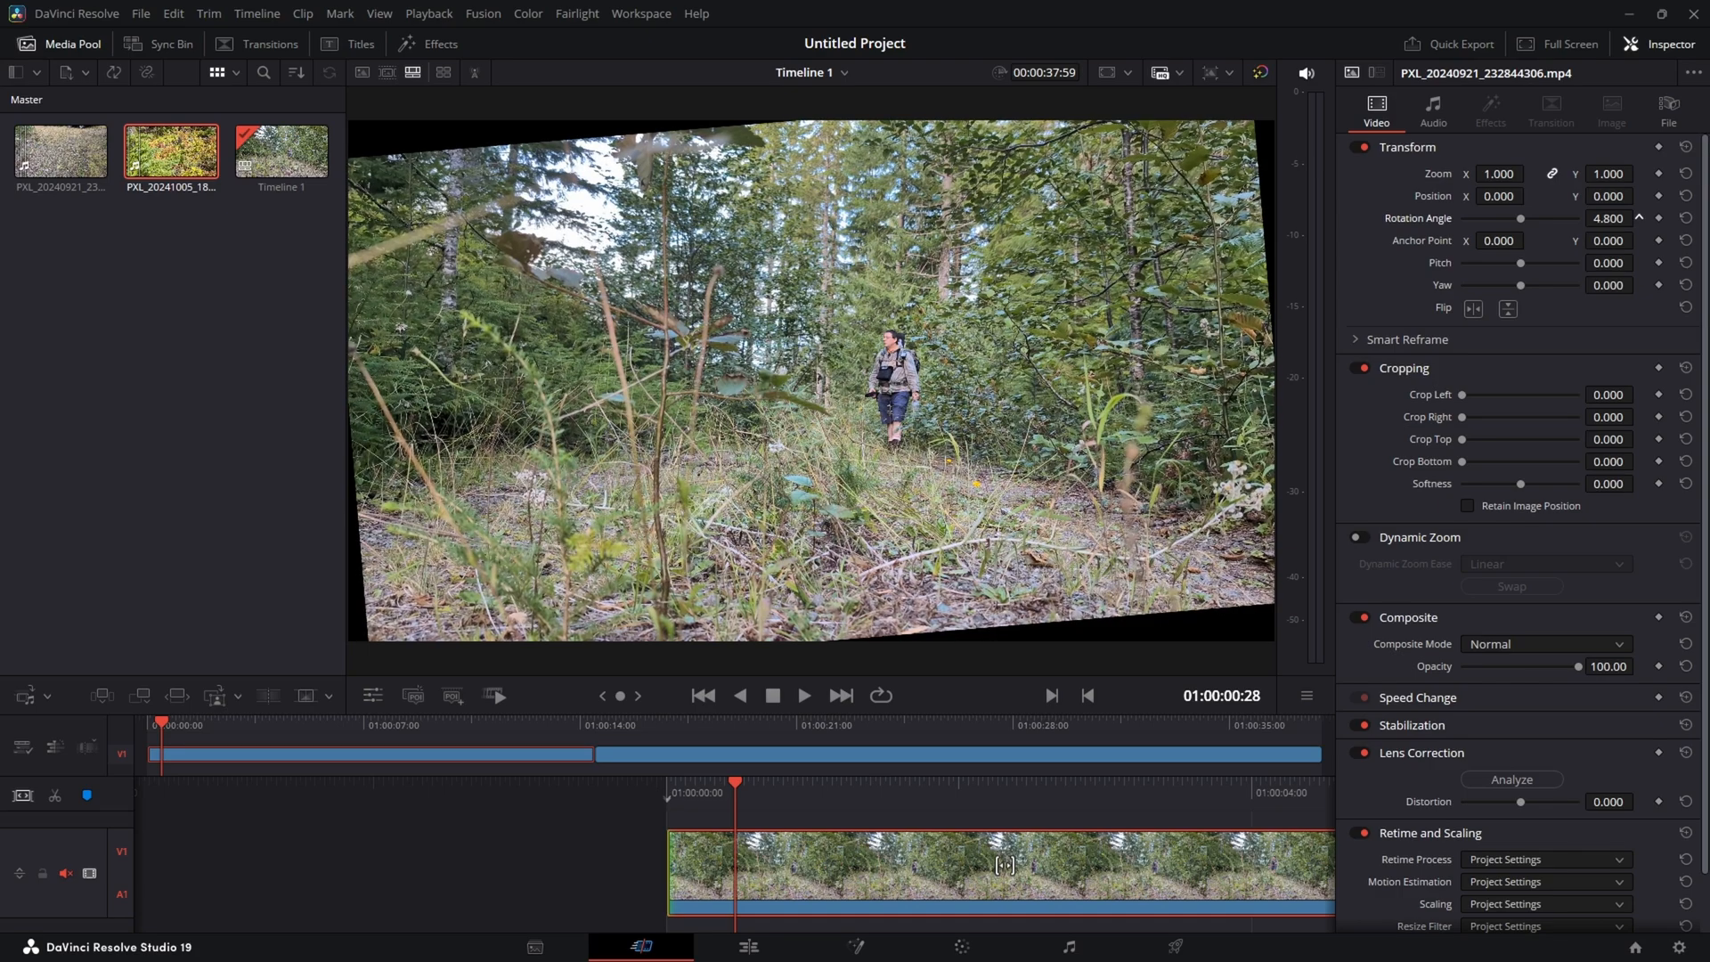
left_click(1638, 214)
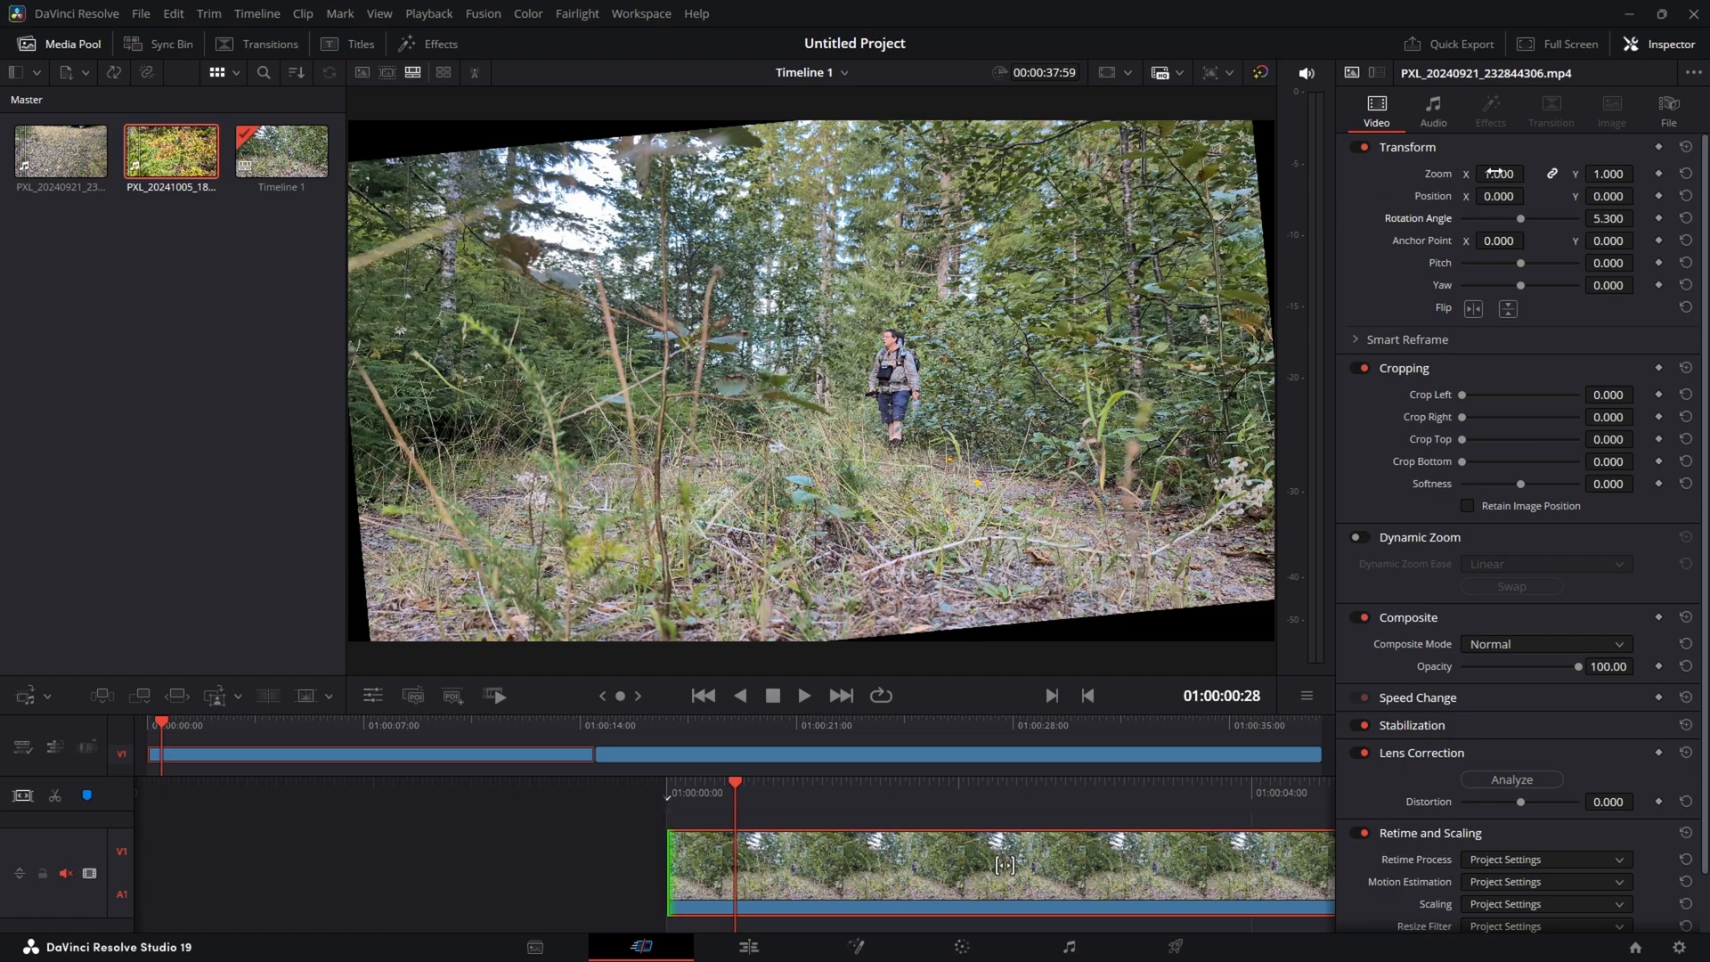
left_click(1529, 169)
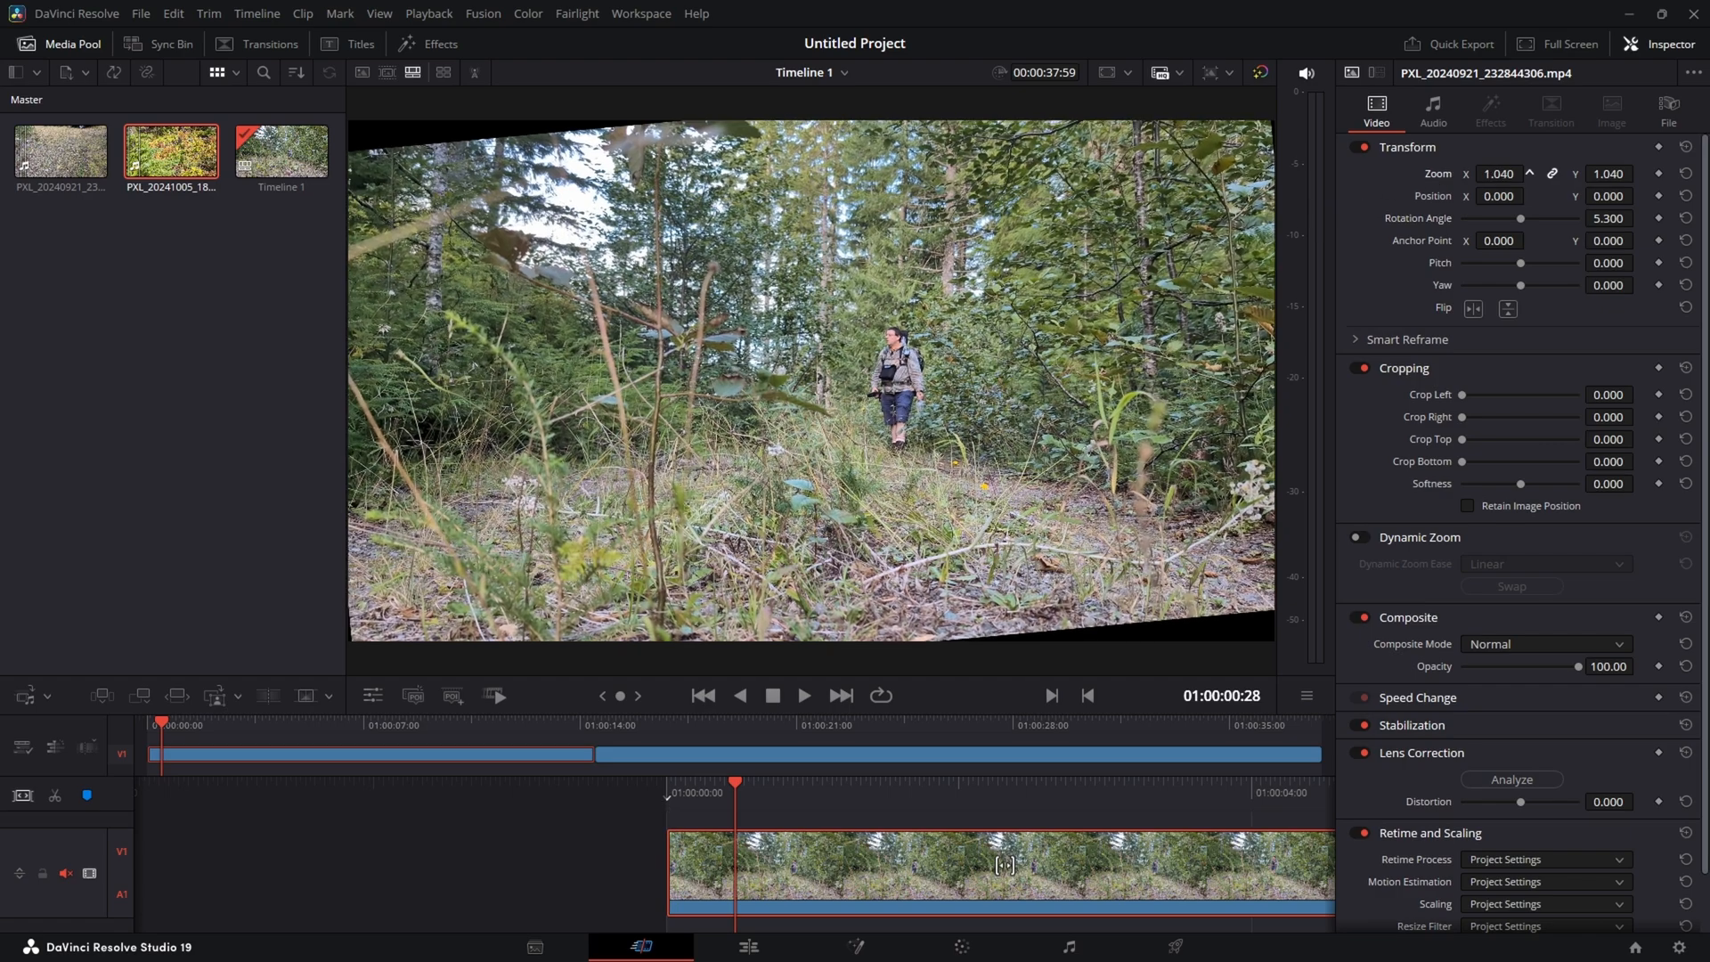
left_click(1528, 169)
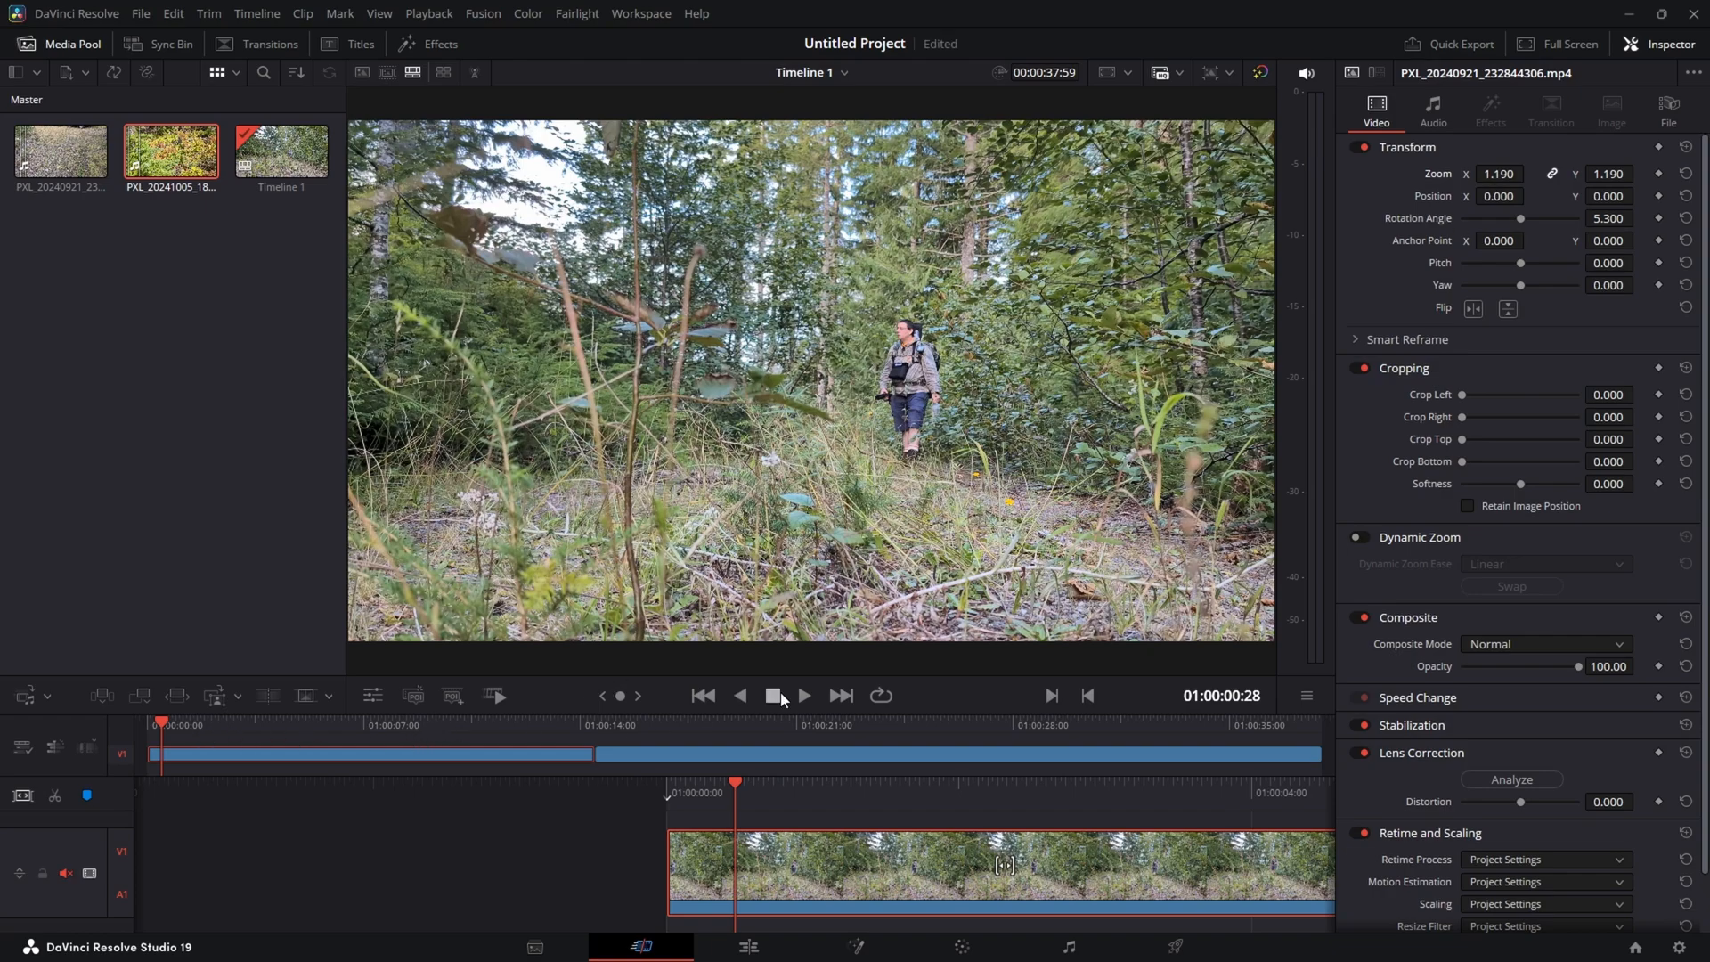
- Review playback and raise the forest clip's rotation to 7.3 with zoom 1.24
left_click(803, 696)
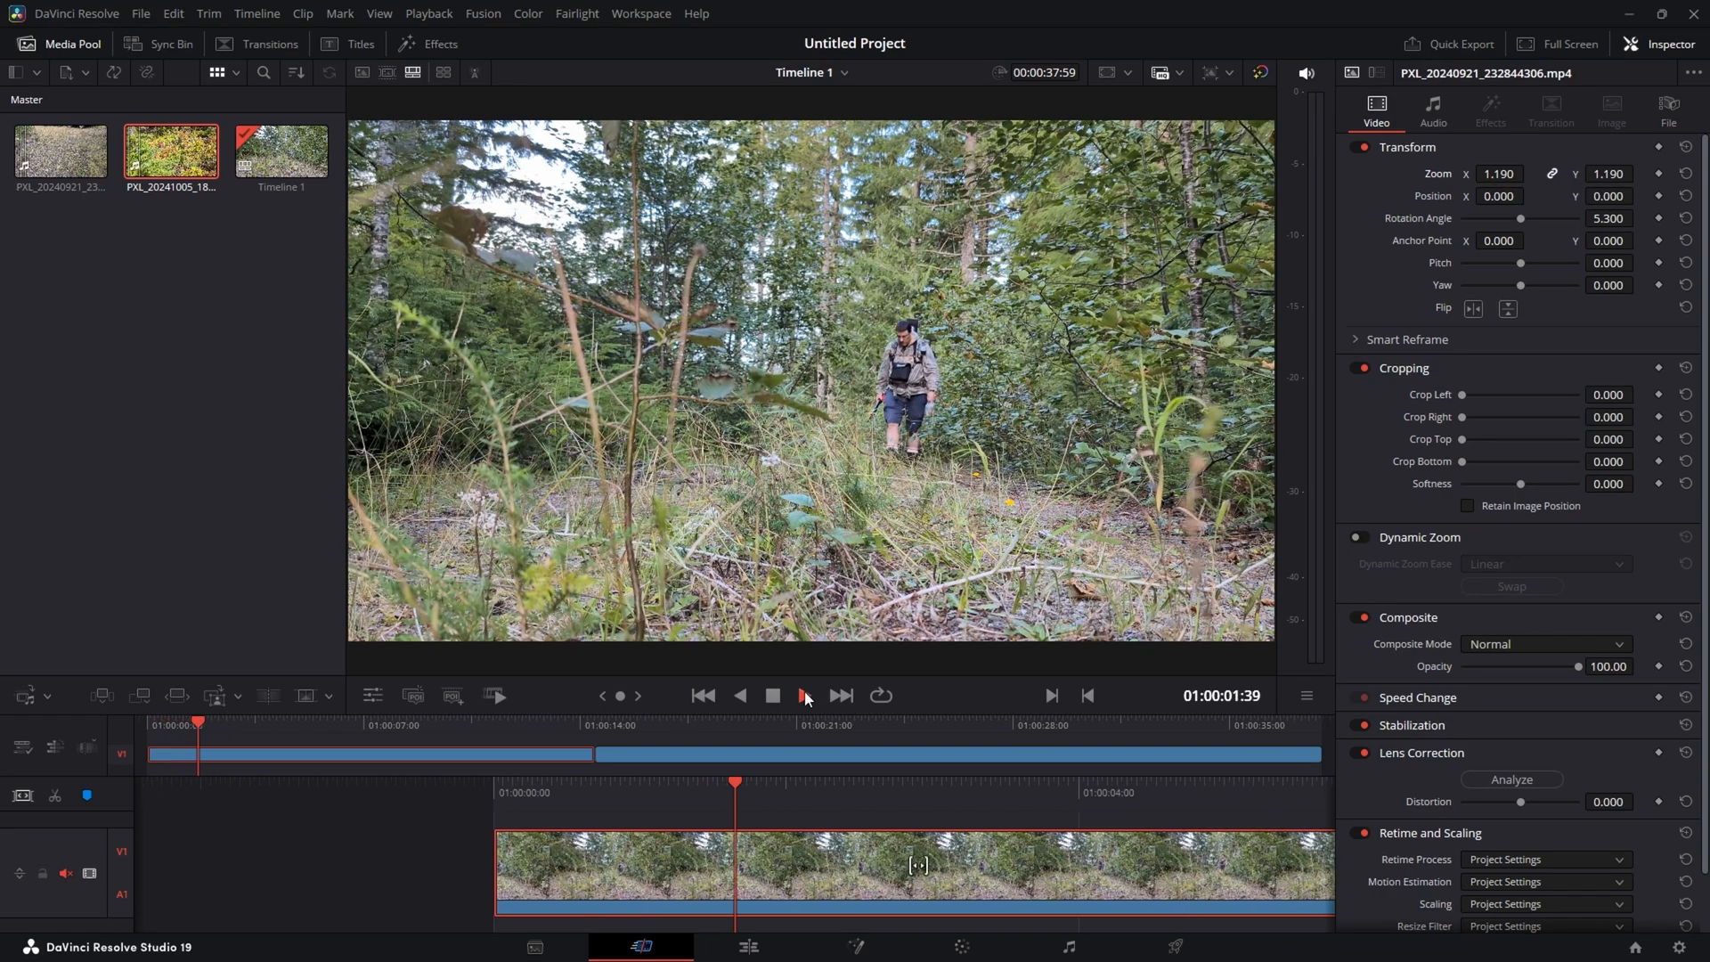
left_click(803, 696)
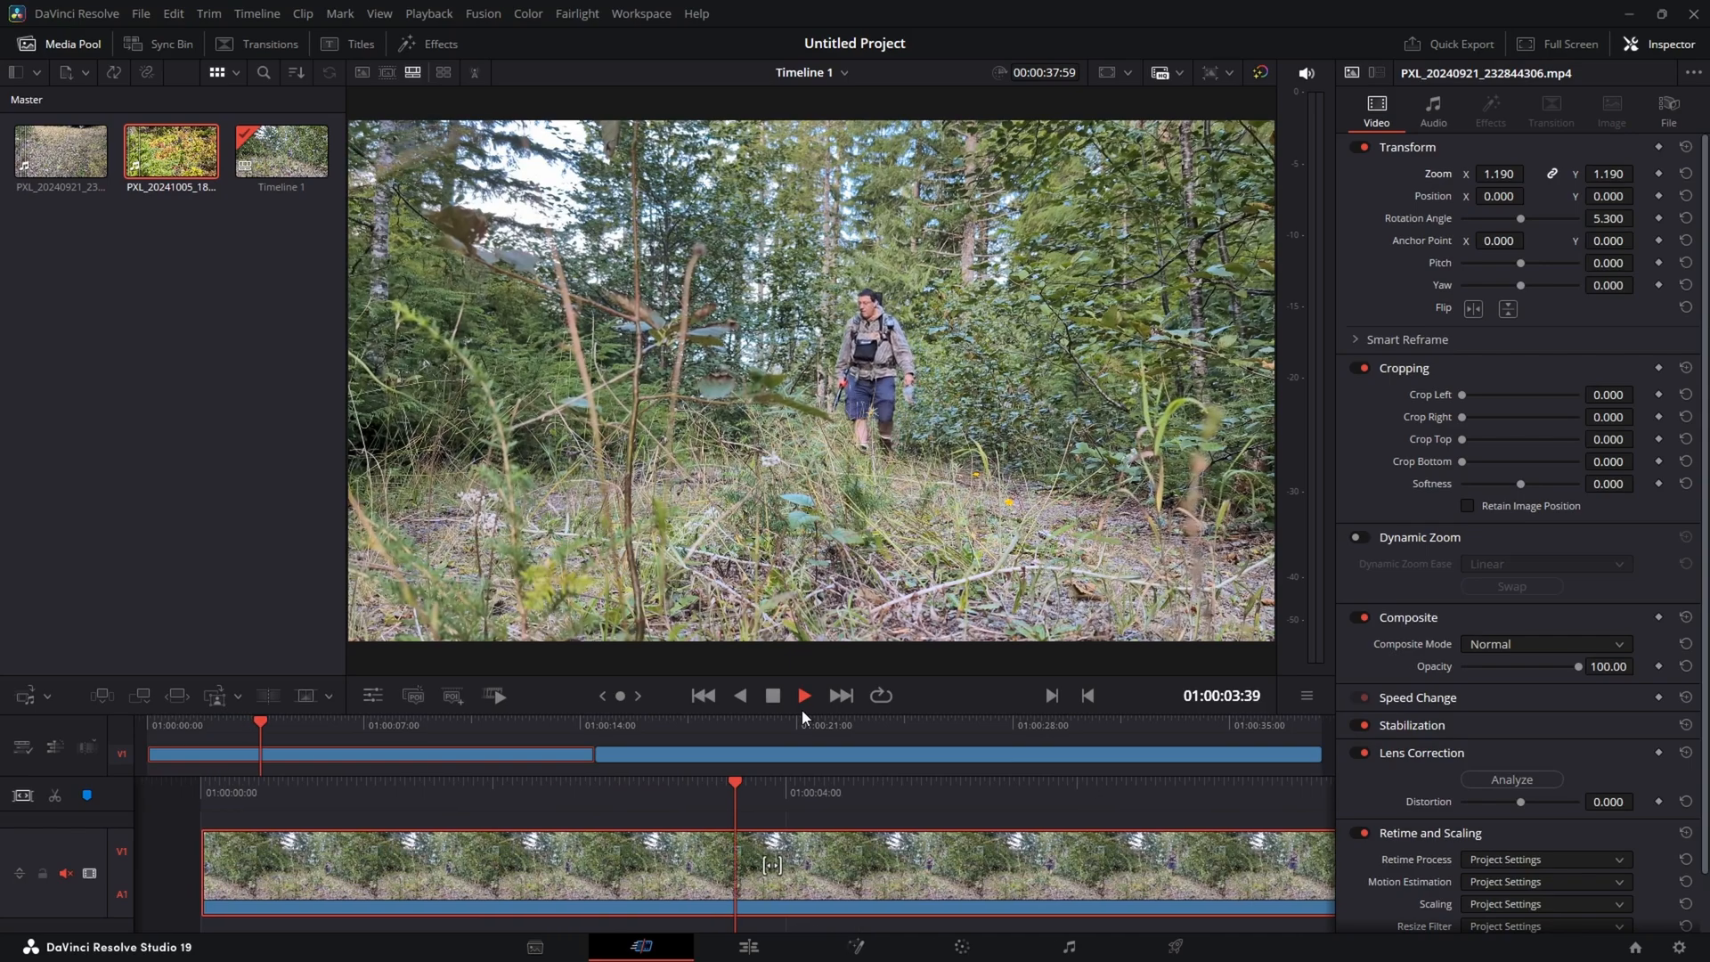
left_click(803, 695)
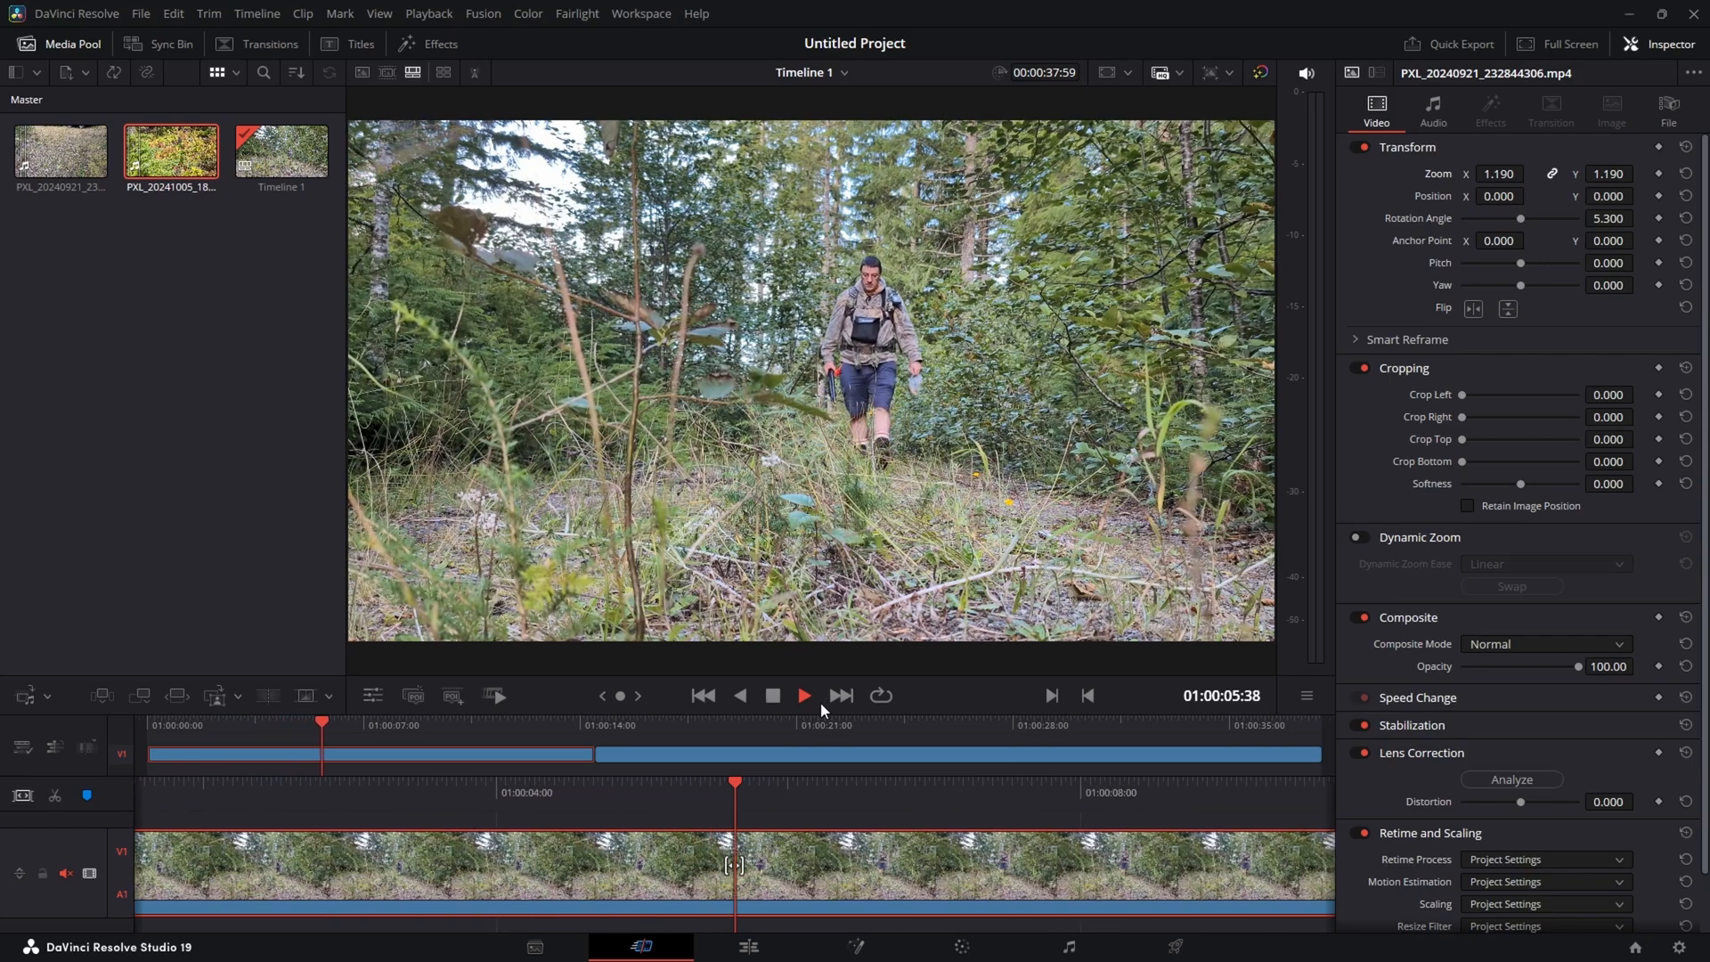
left_click(803, 695)
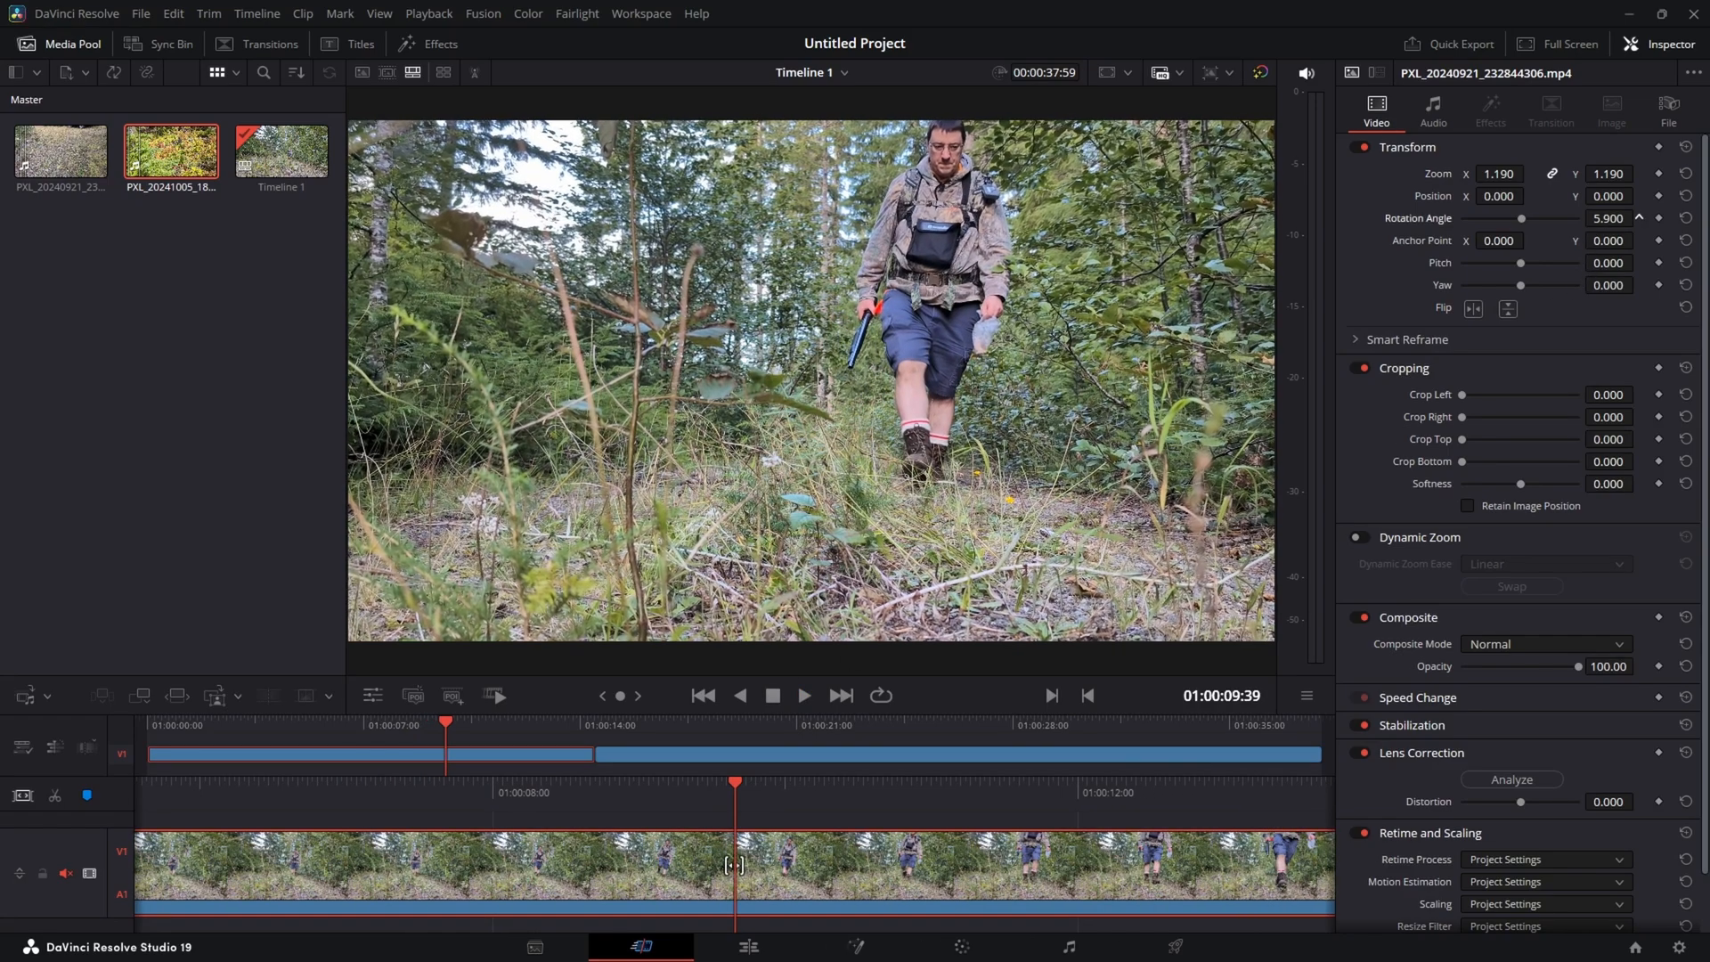
left_click(1636, 217)
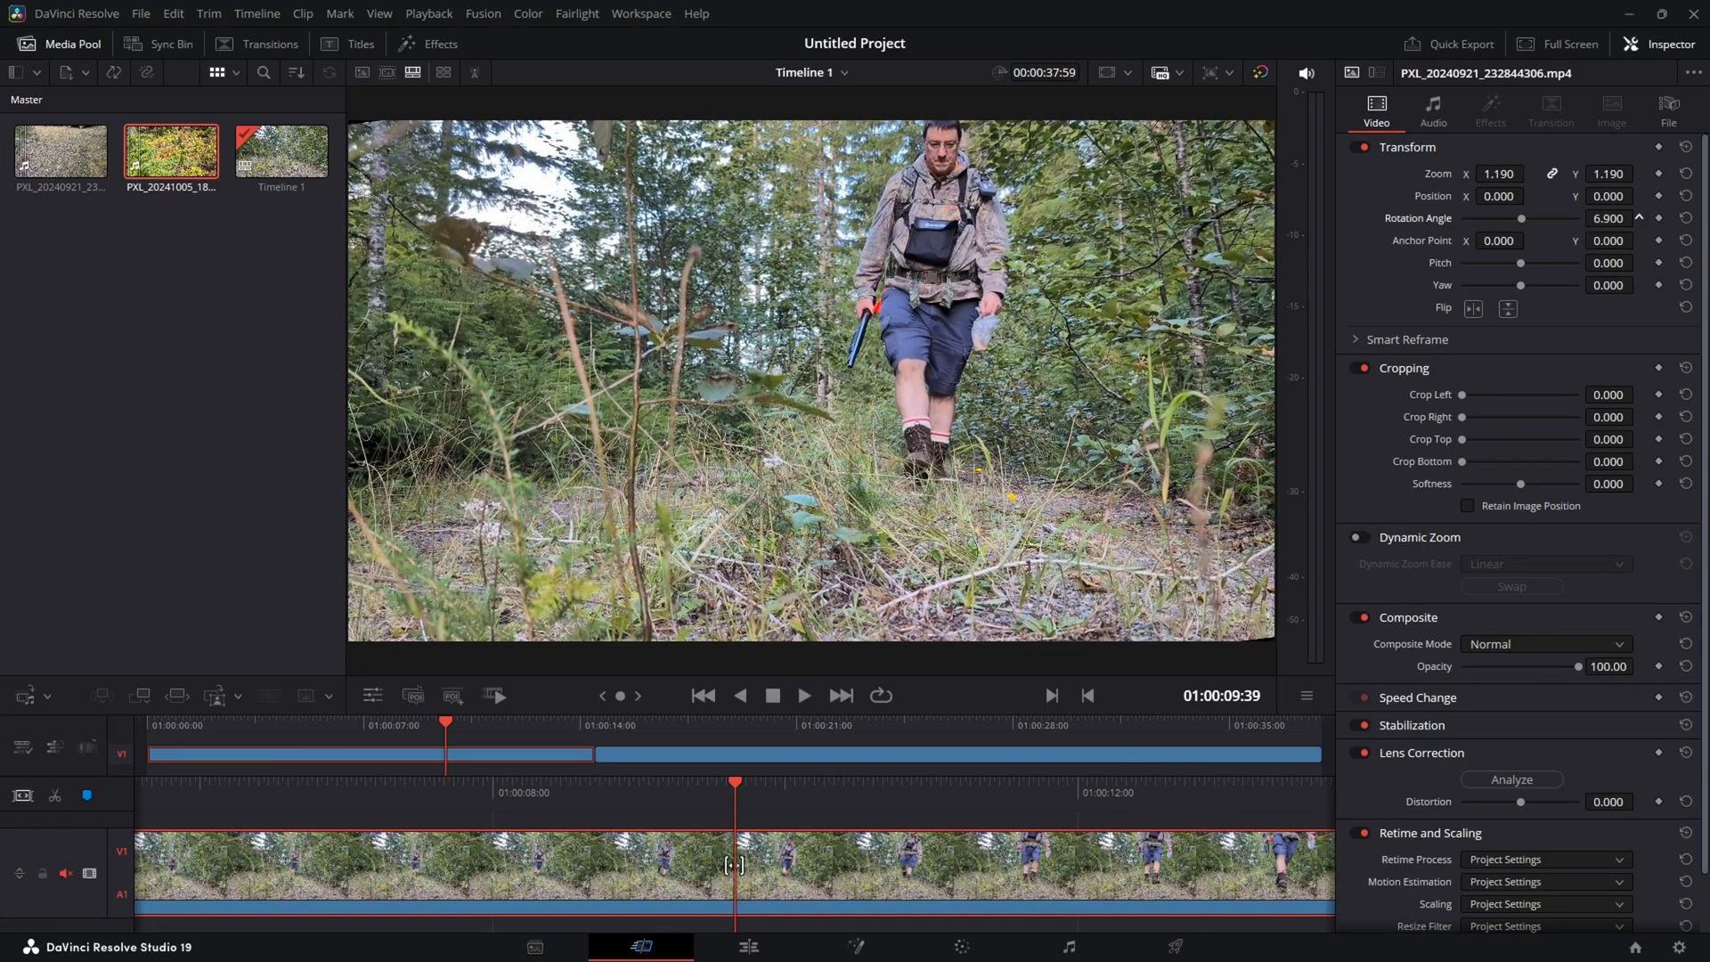
left_click(1639, 217)
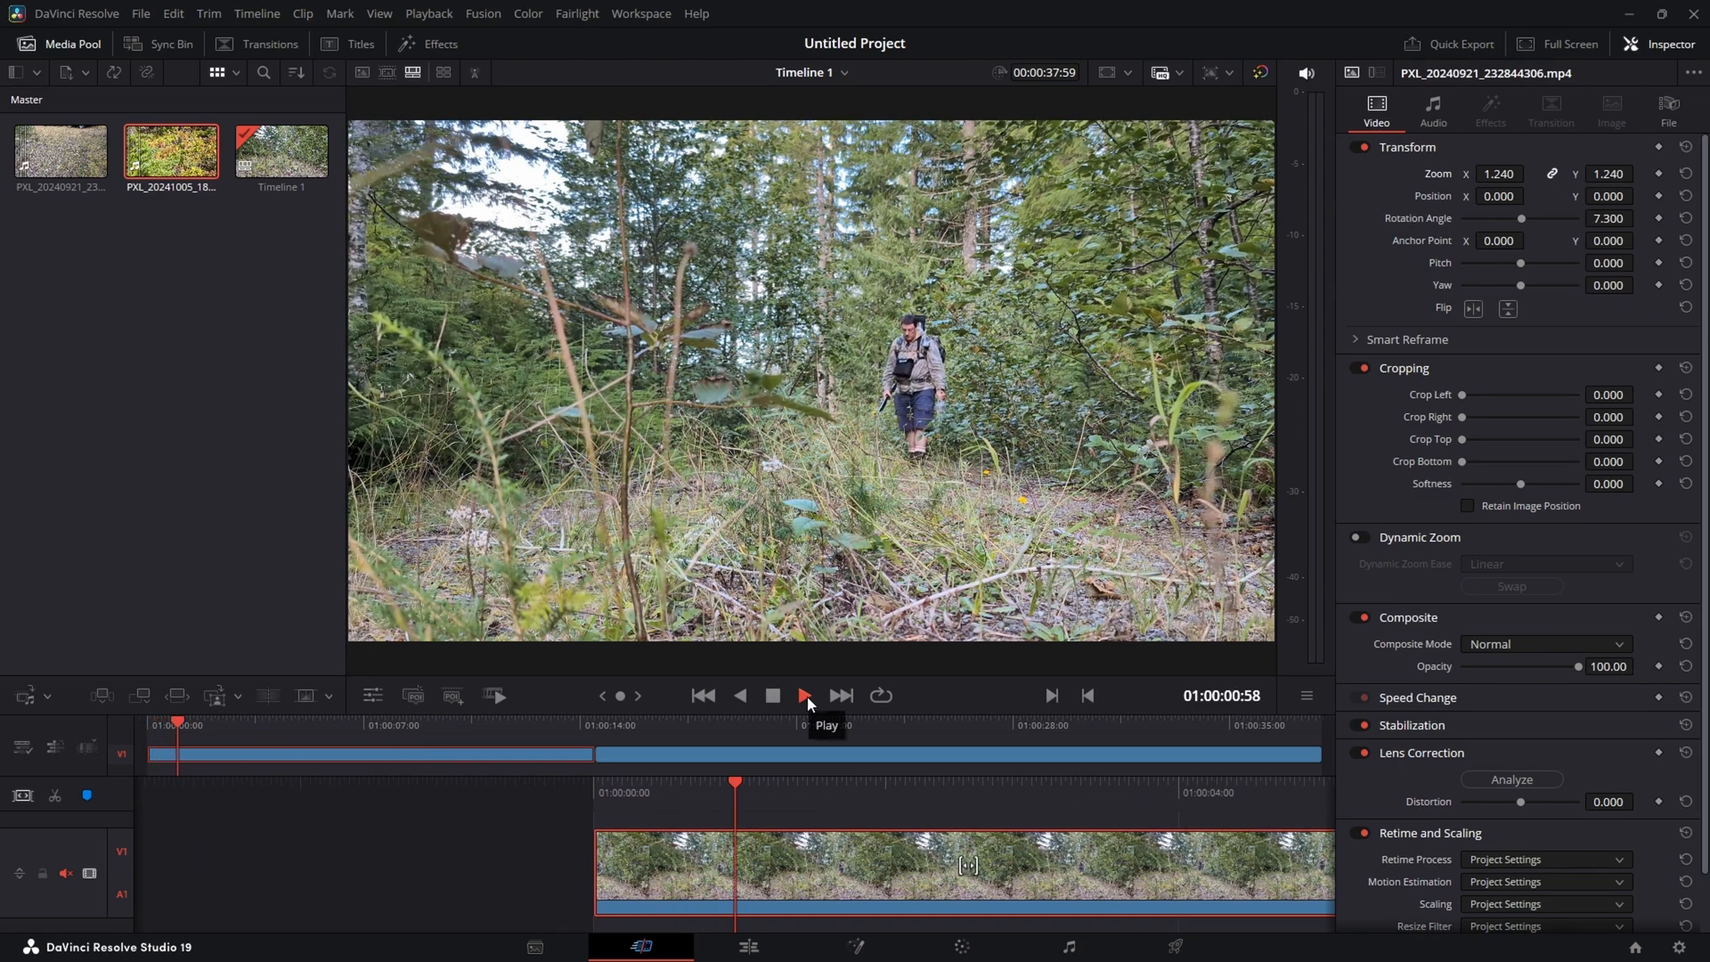
- Play the straightened first clip through into the still-tilted second clip
left_click(803, 696)
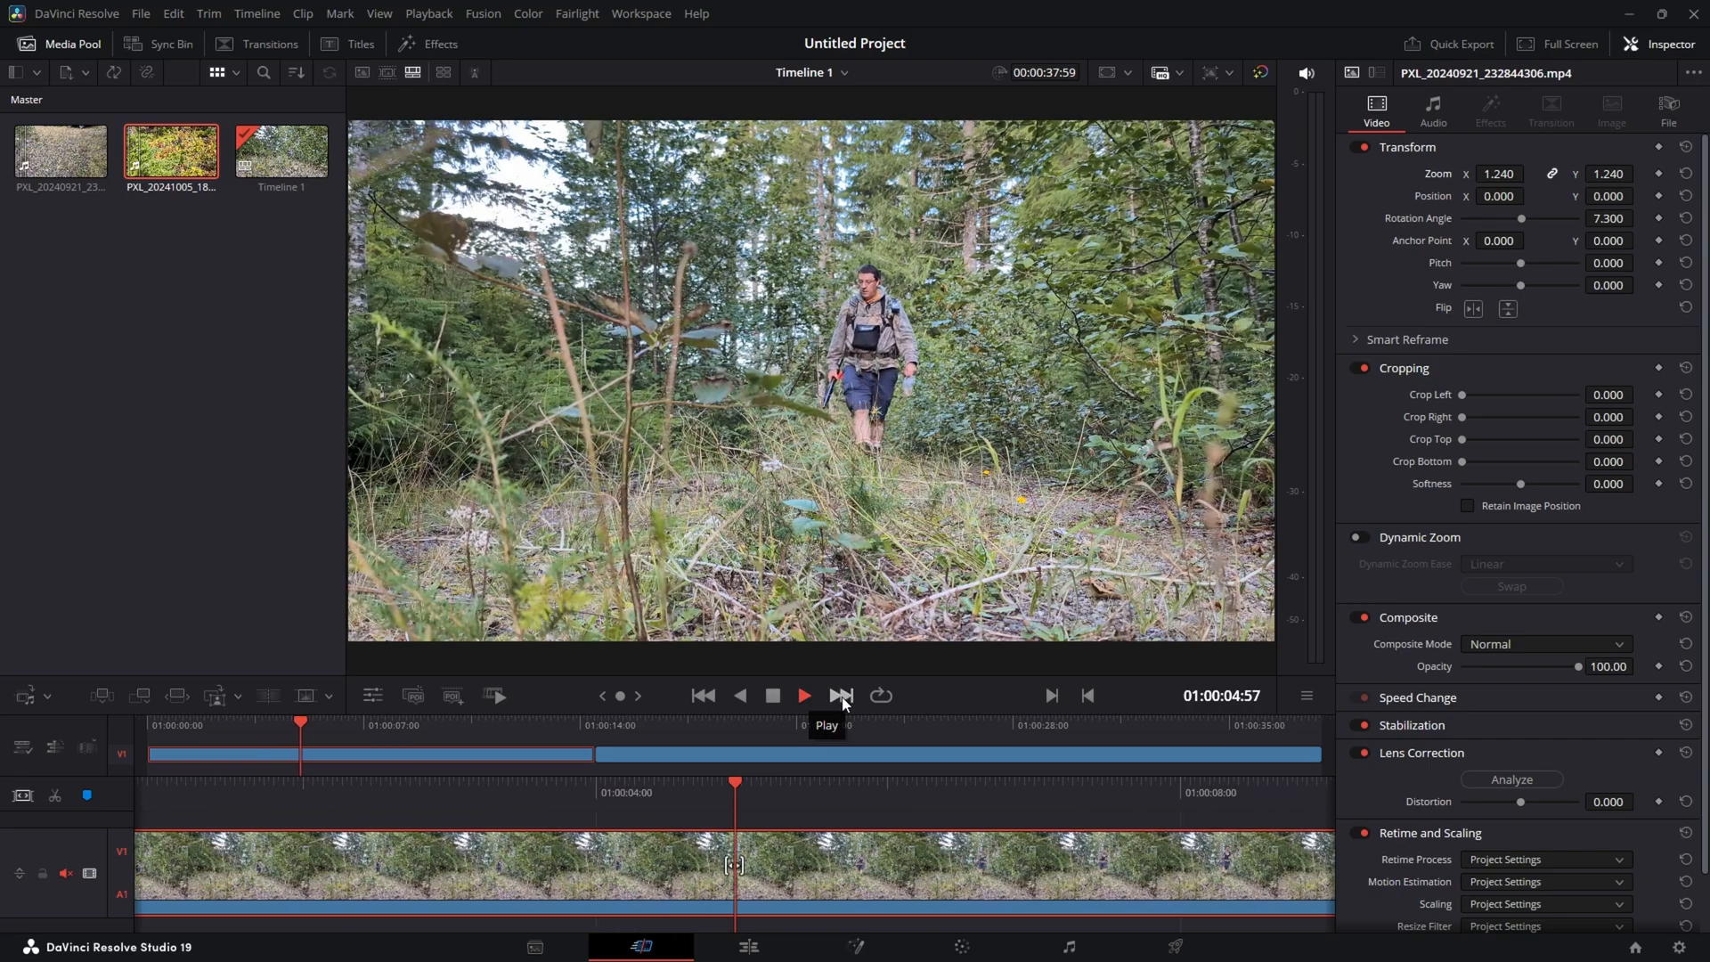
left_click(804, 696)
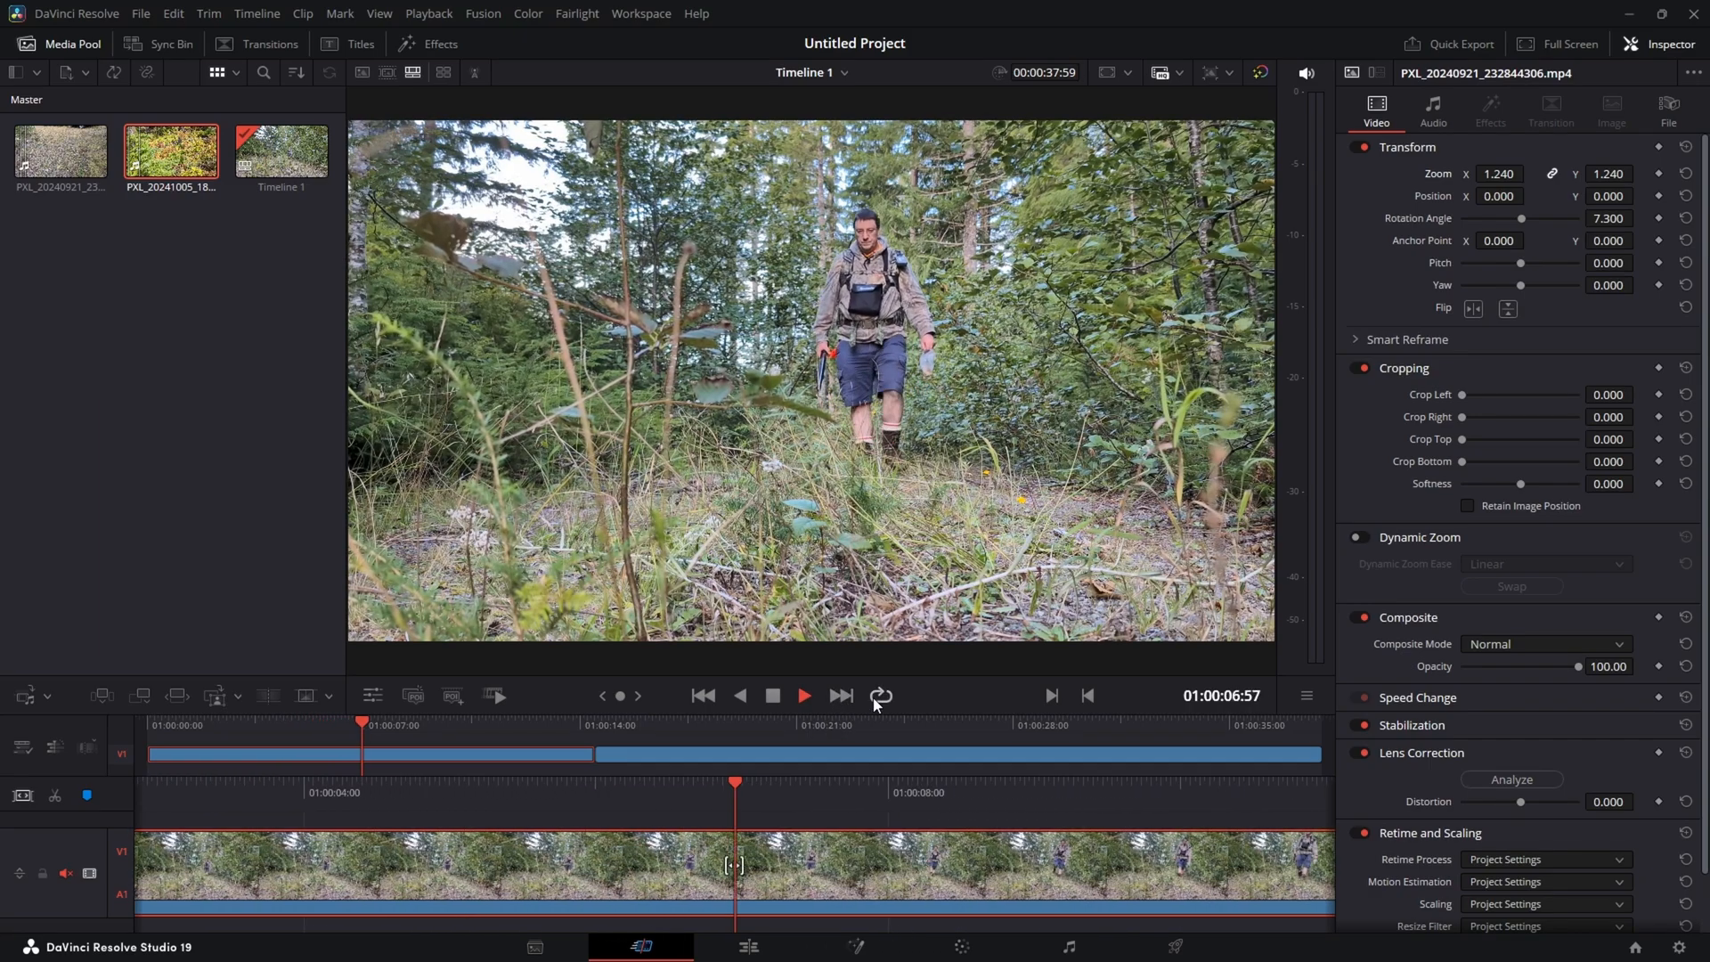
left_click(803, 696)
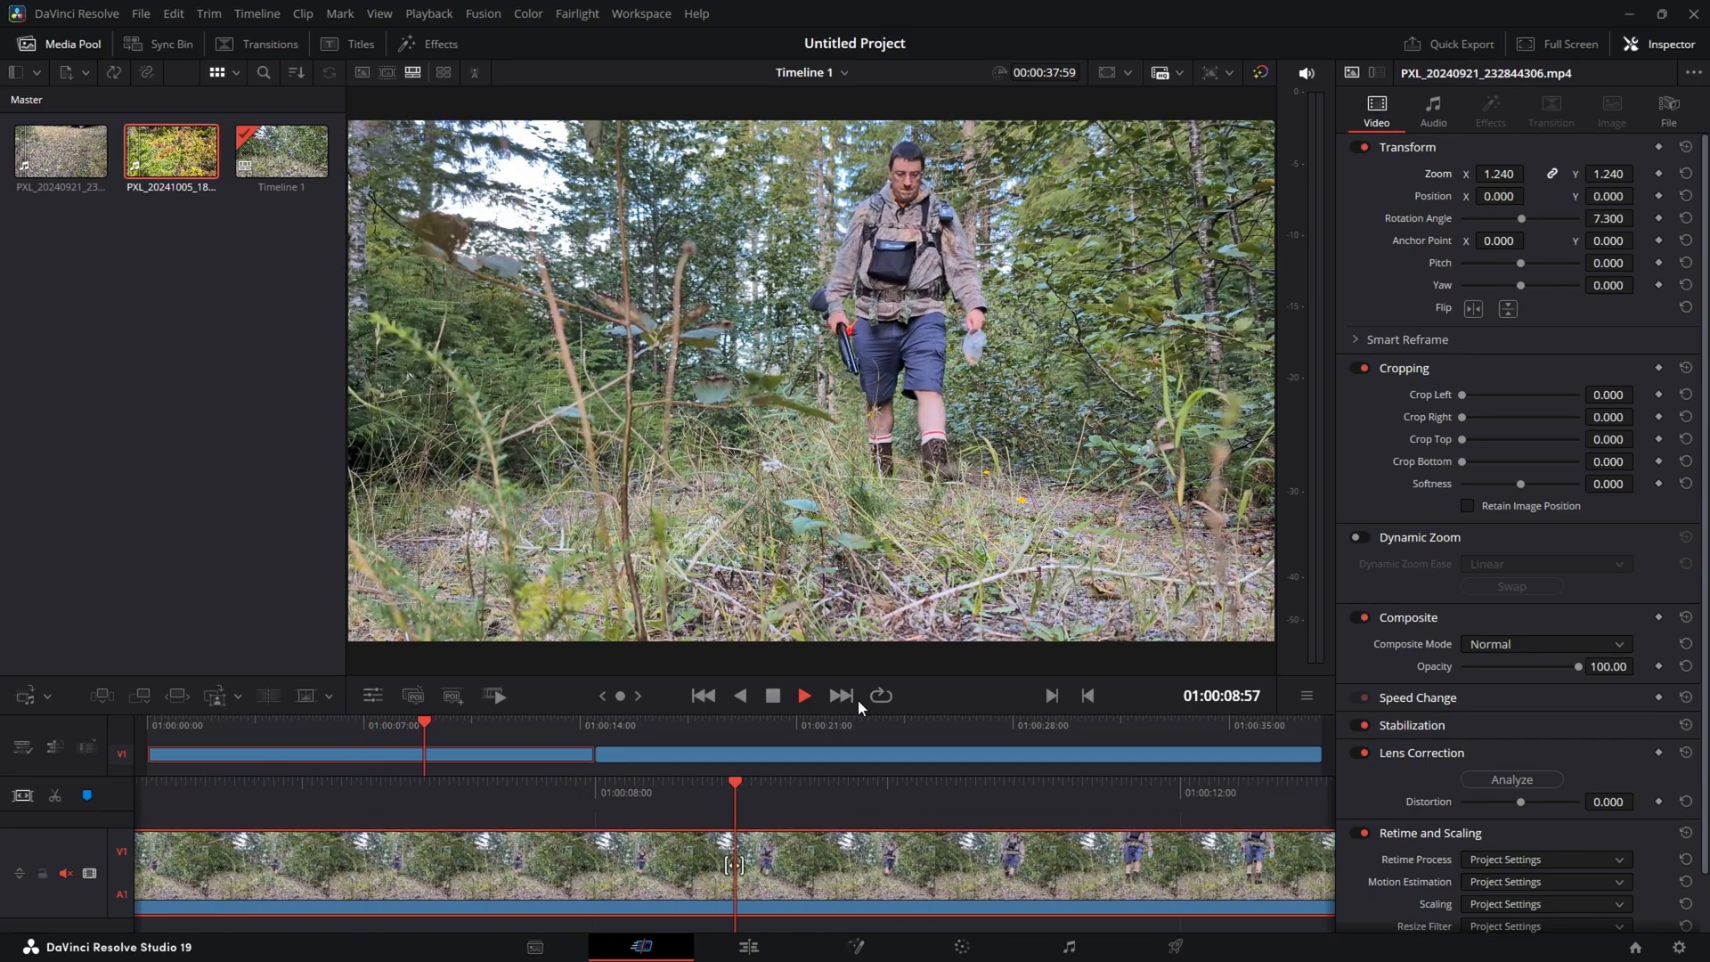
left_click(801, 694)
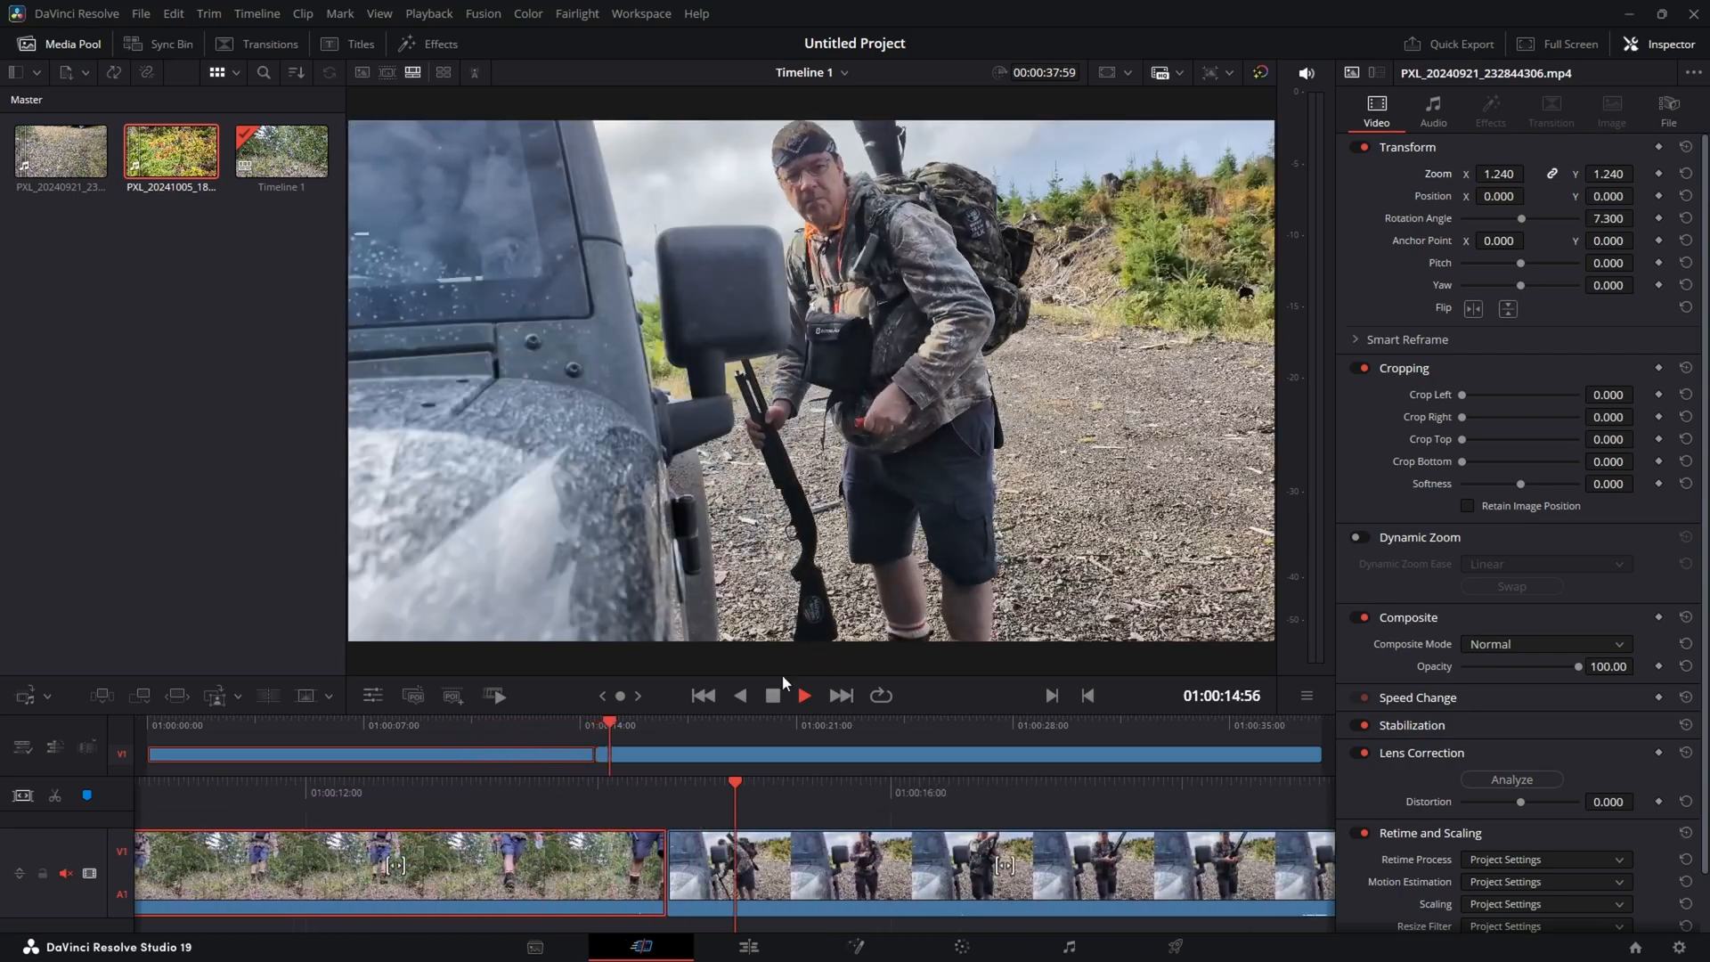
- Stop on the second clip and set its Rotation Angle to -5.4 with Zoom 1.15
left_click(803, 695)
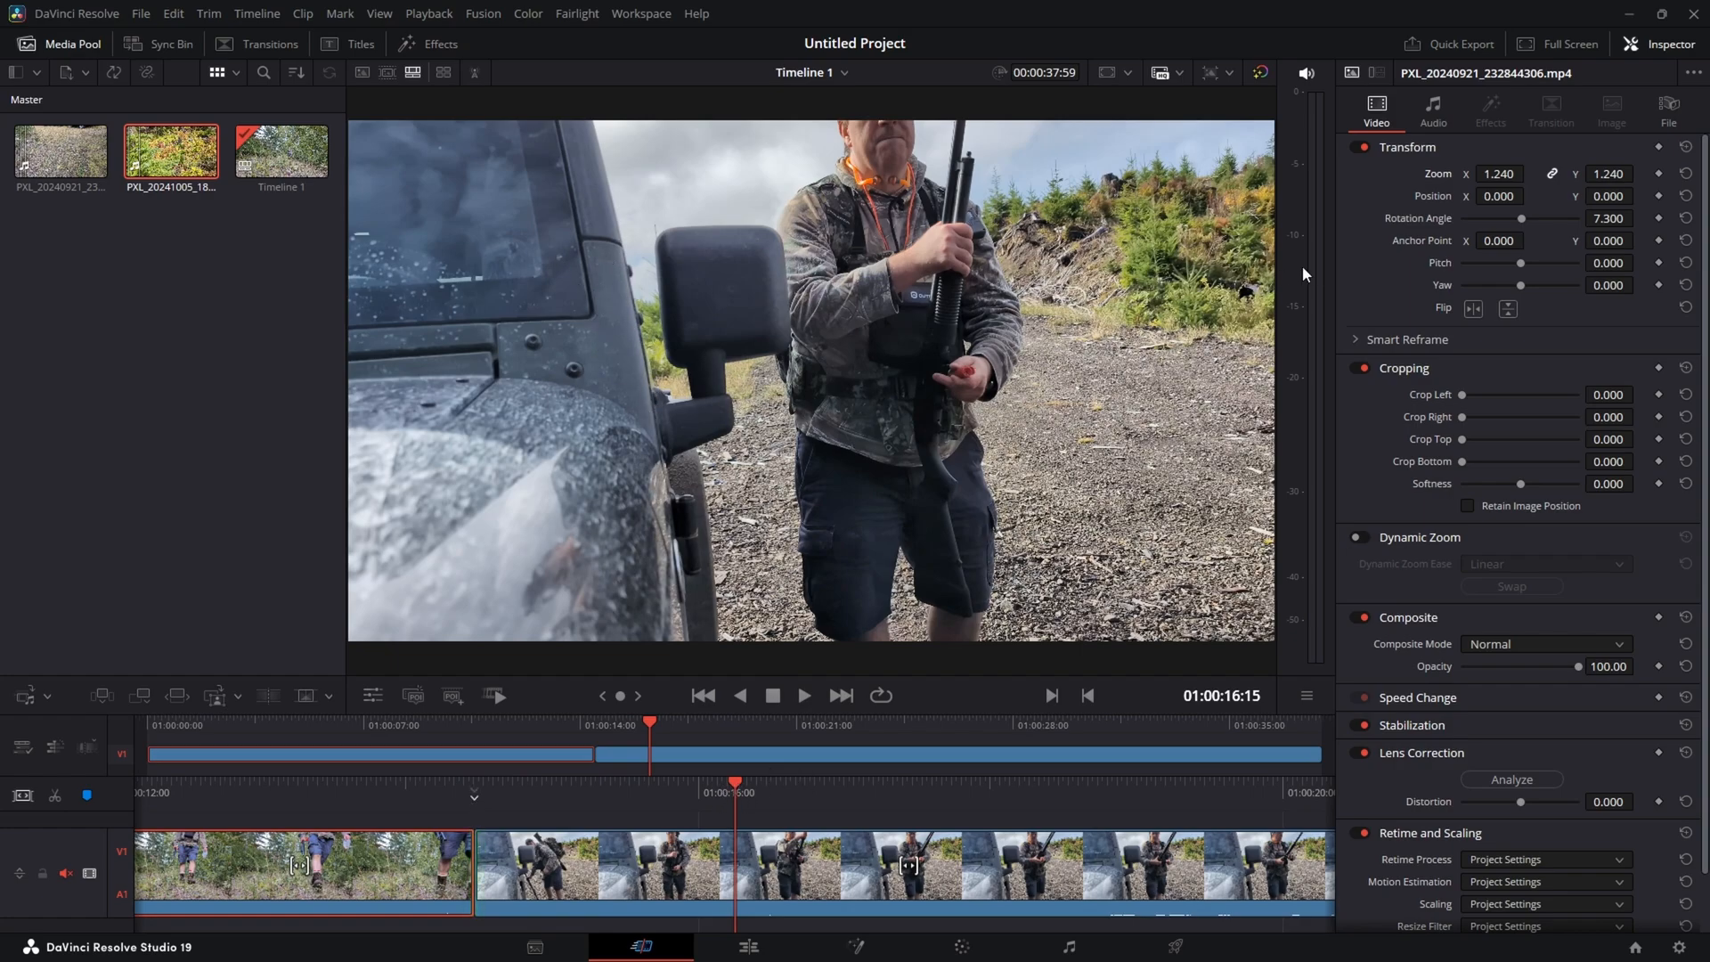
mouse_move(1199, 378)
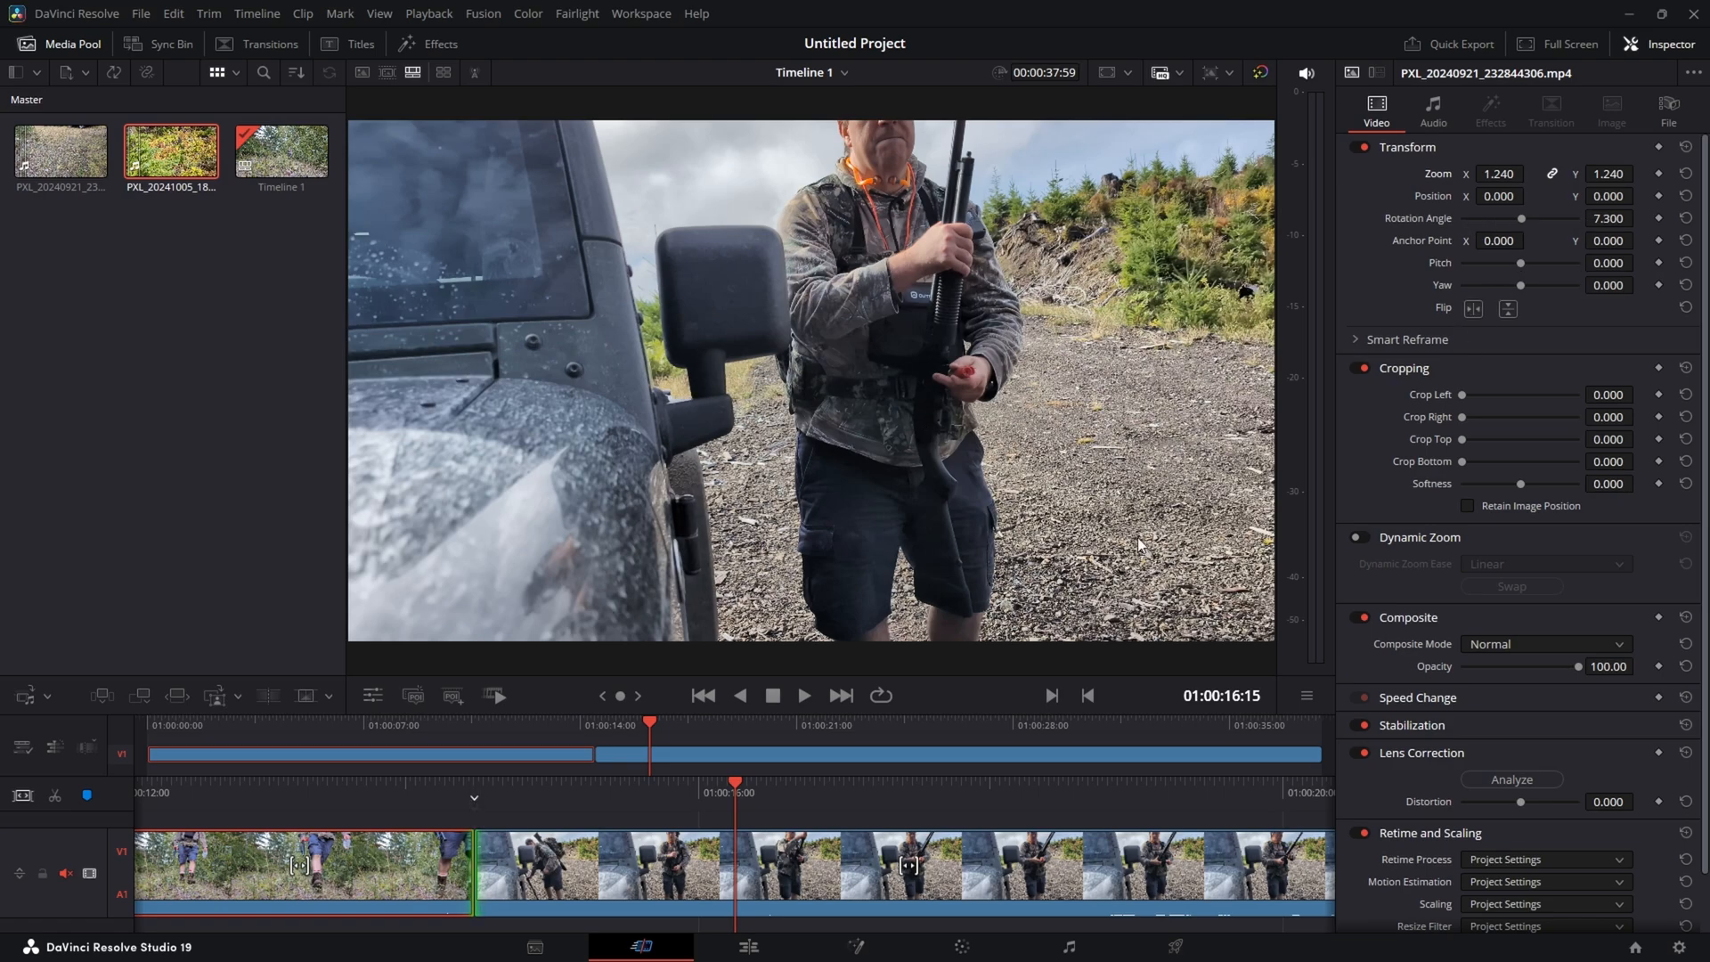
mouse_move(846, 776)
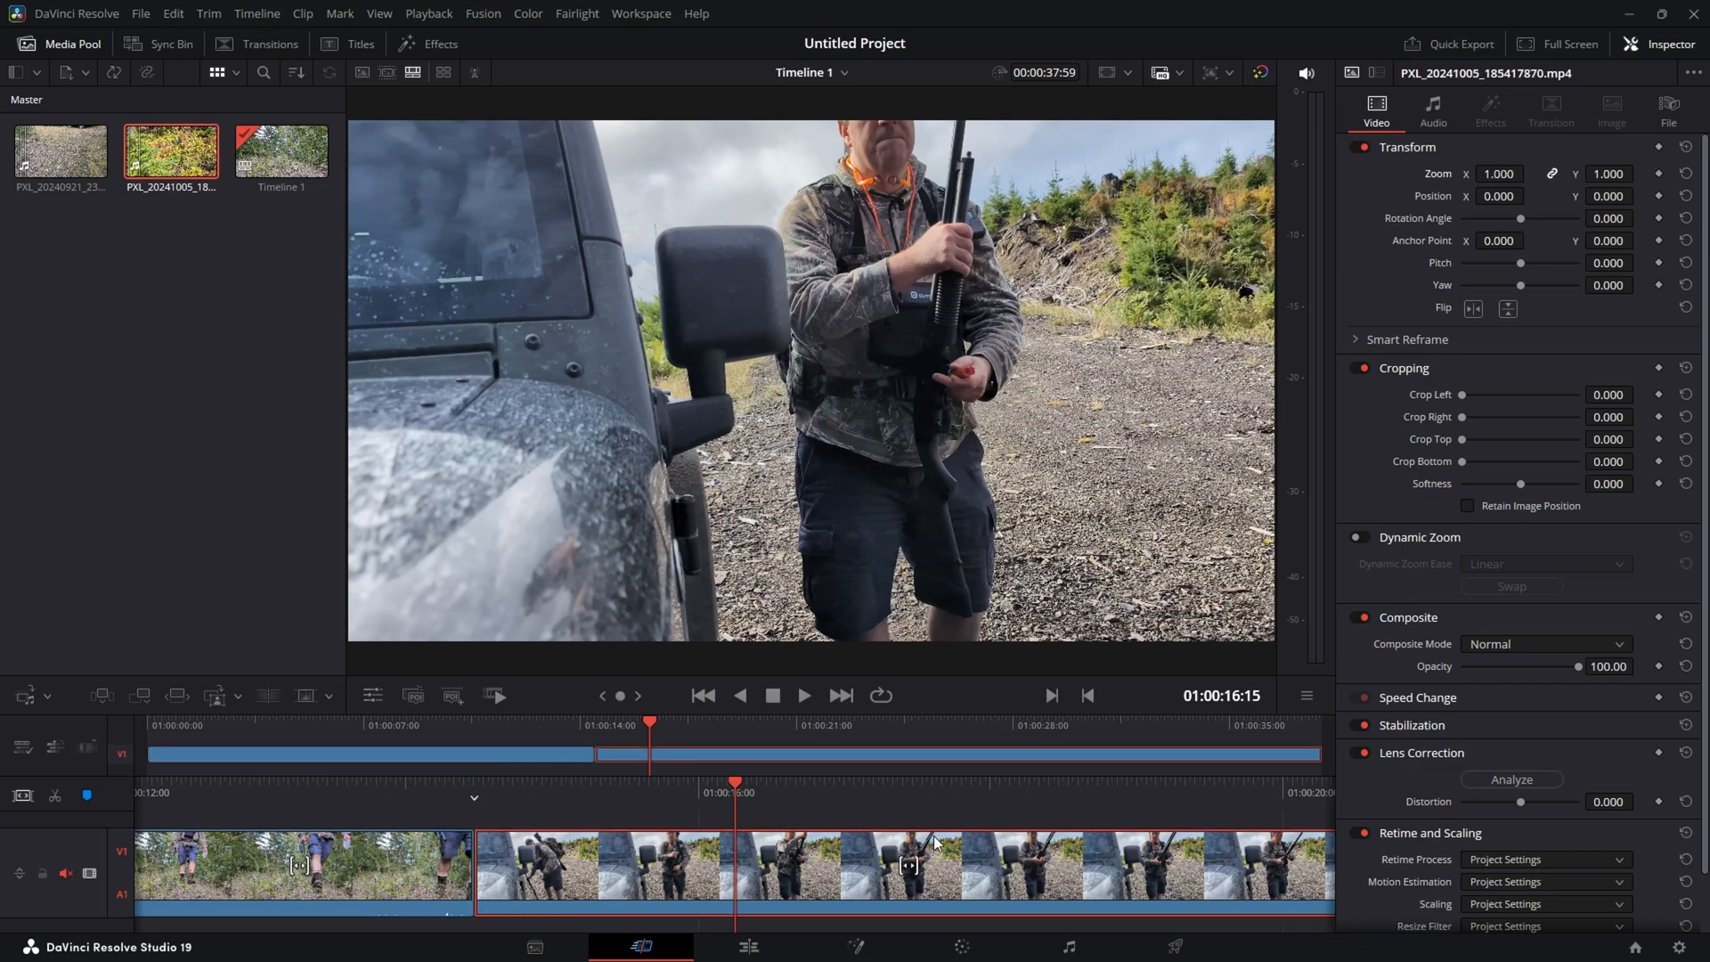
mouse_move(1316, 513)
type("-2.900")
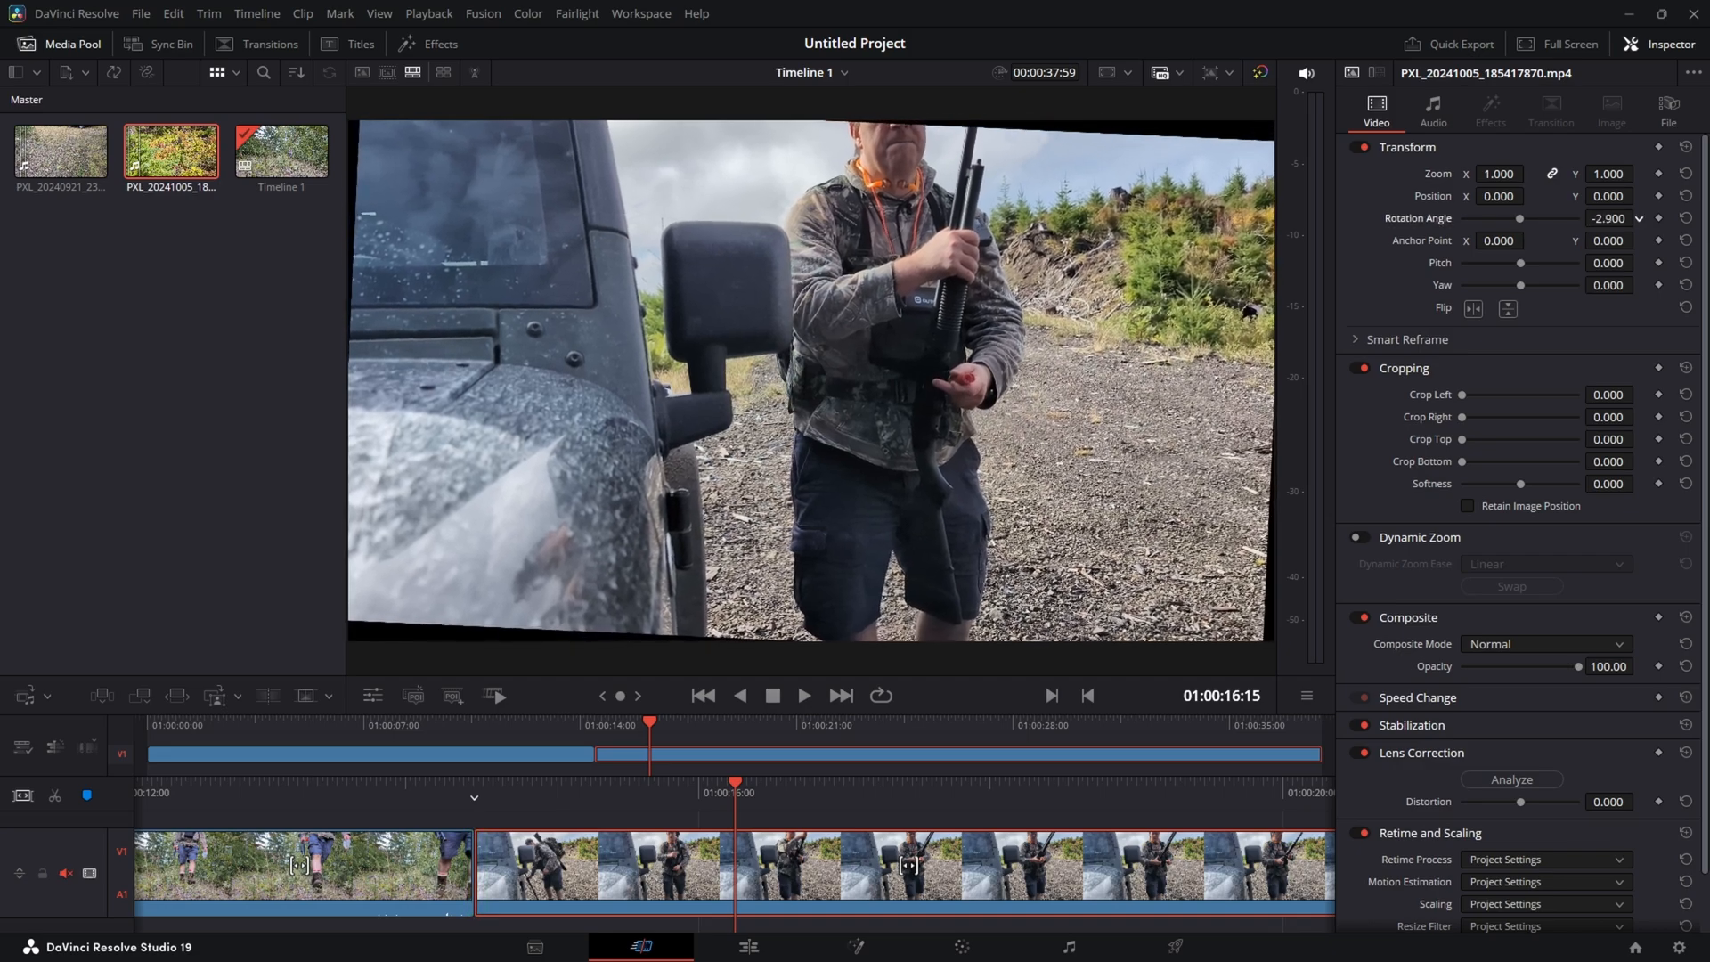
left_click(1612, 217)
type("-8.400")
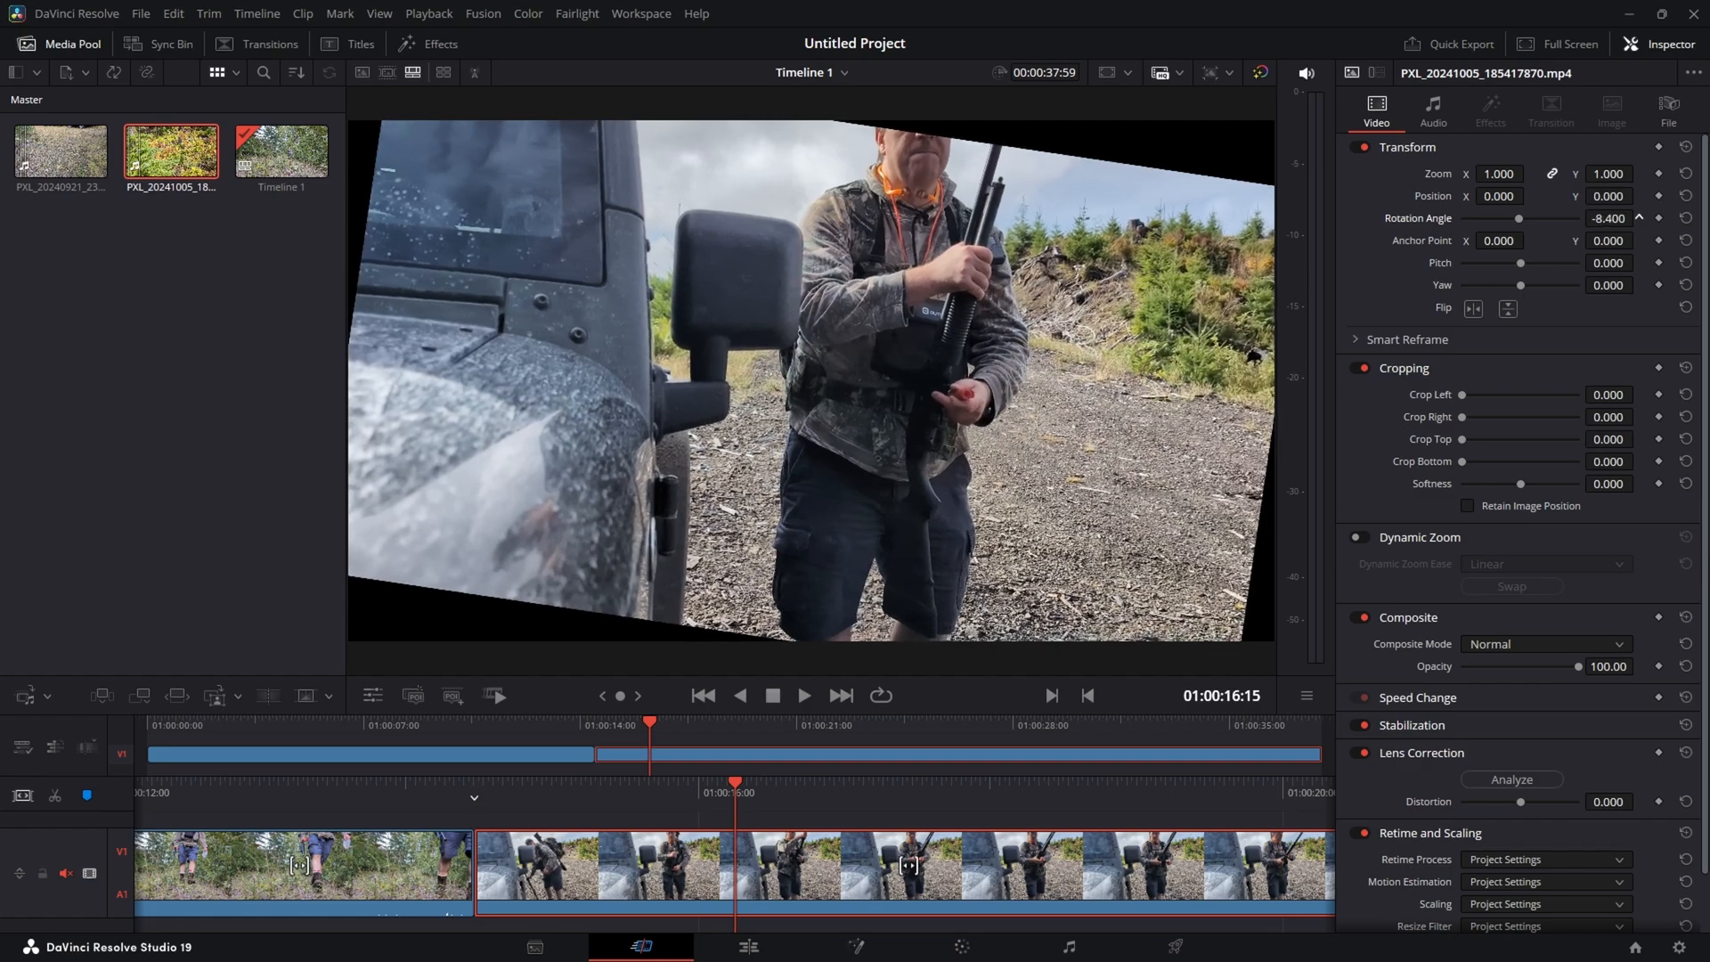
left_click(1611, 218)
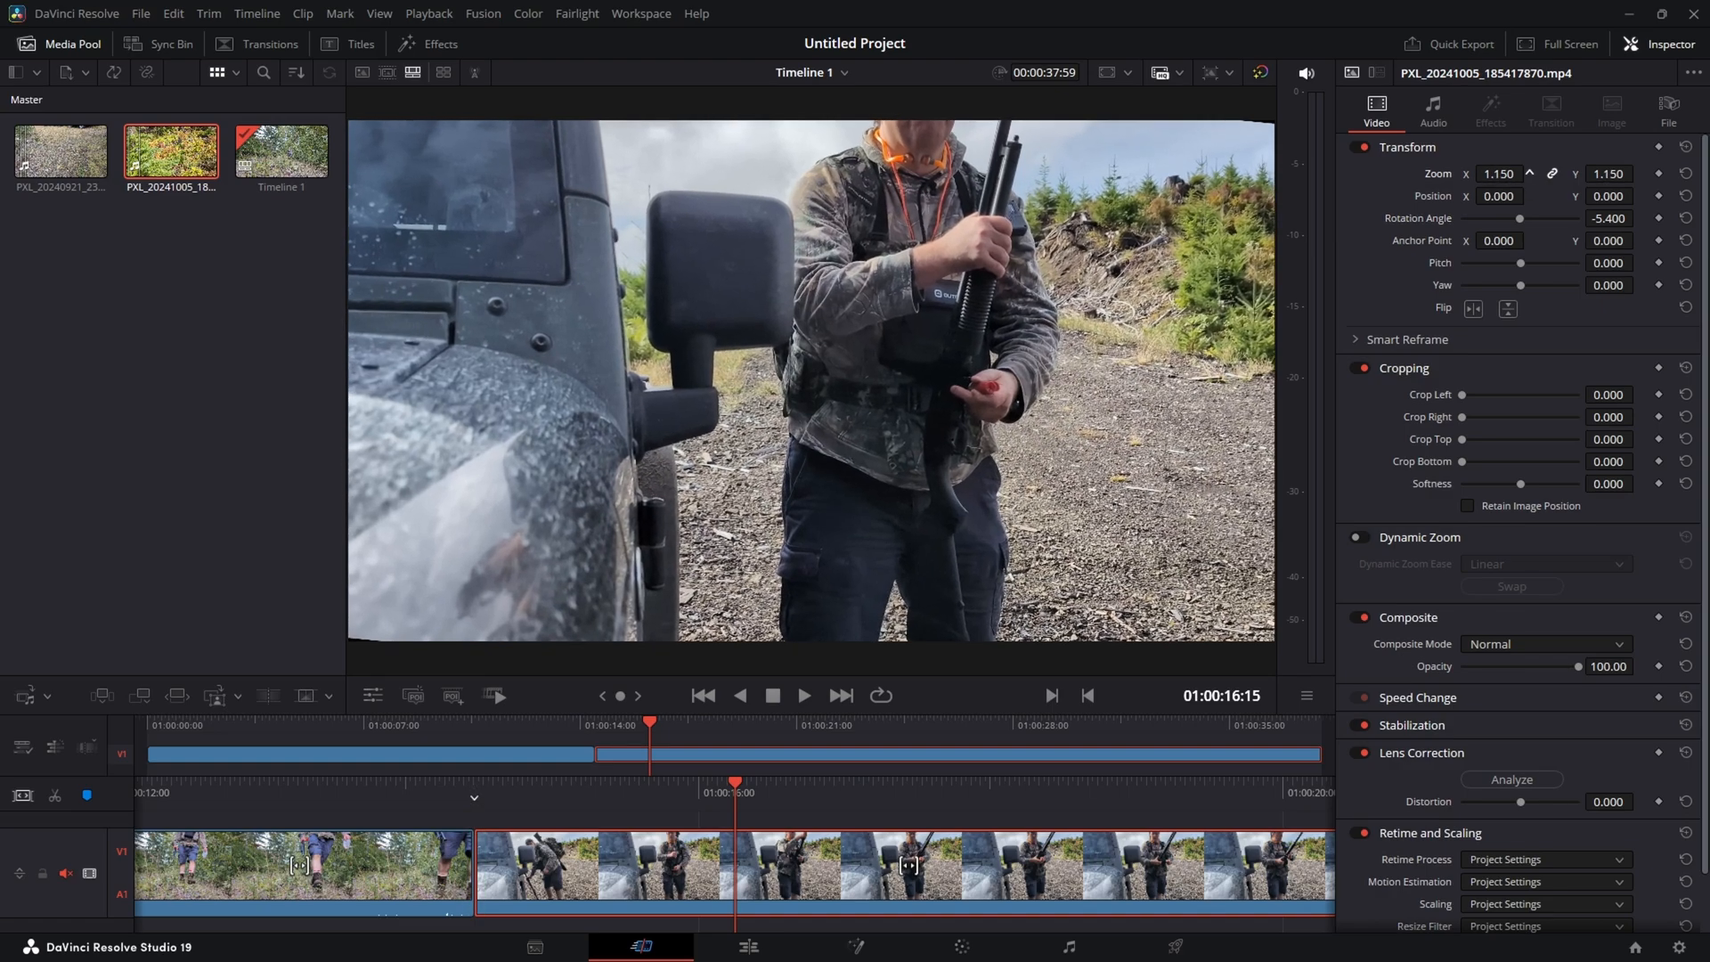
- Raise the truck clip's Zoom to 1.18 and play it back from its start to check the edges
left_click(1528, 173)
type("1.180")
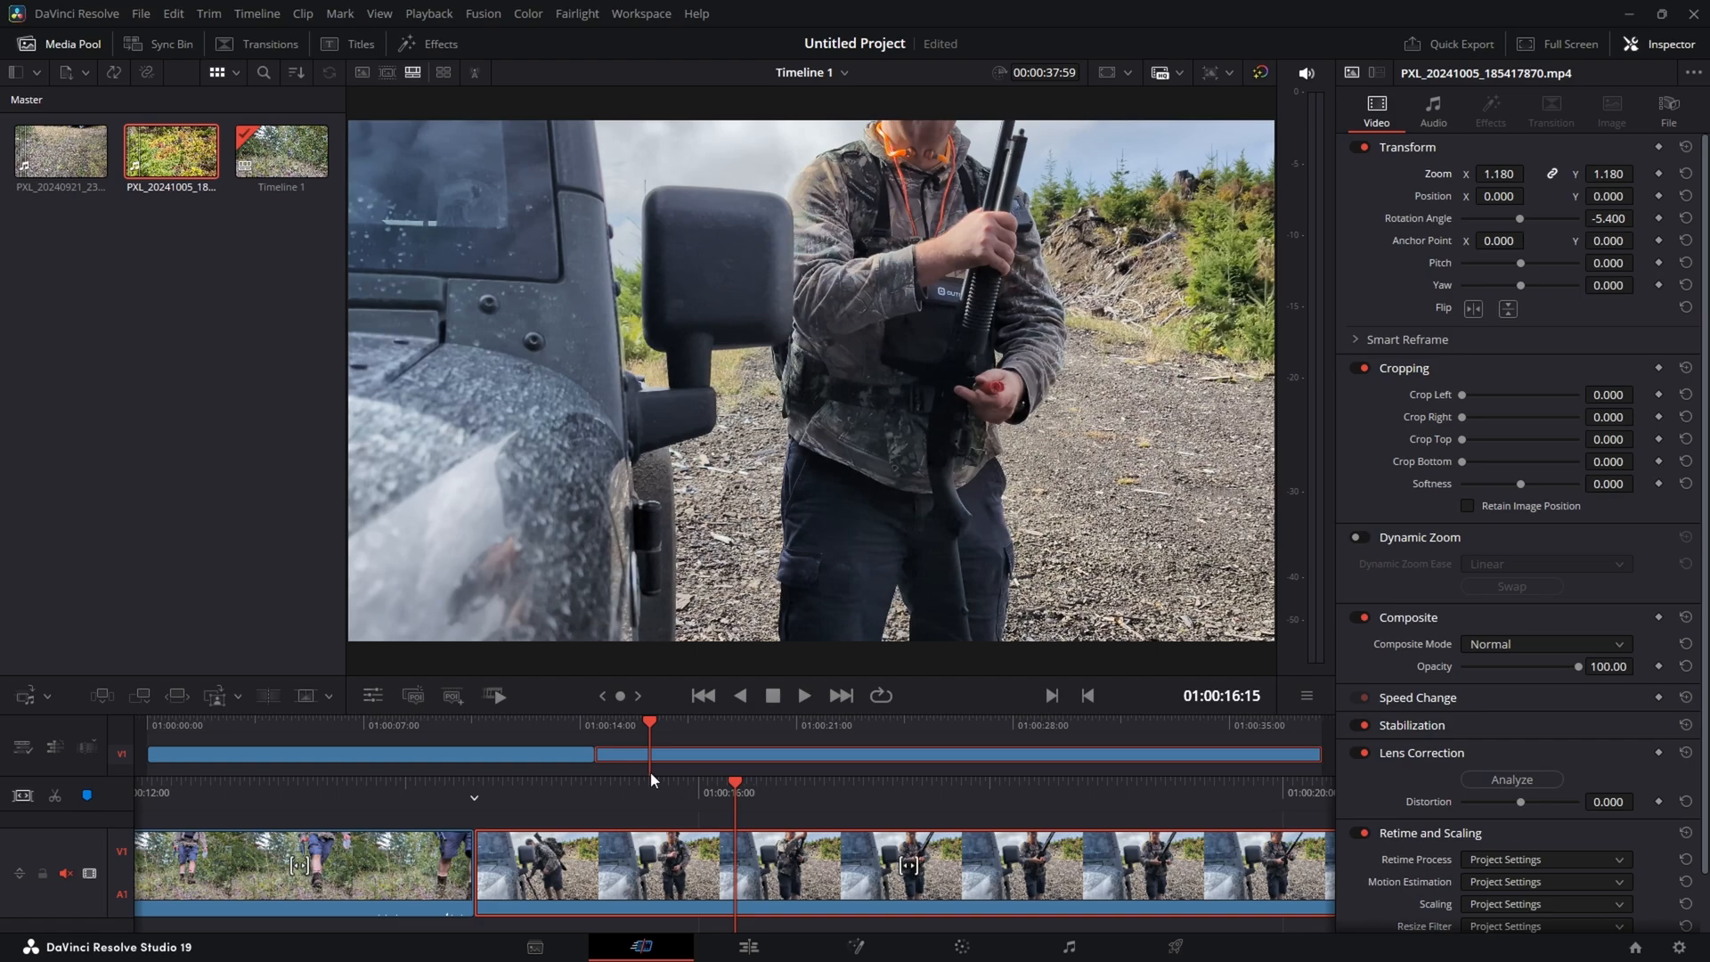
left_click(595, 725)
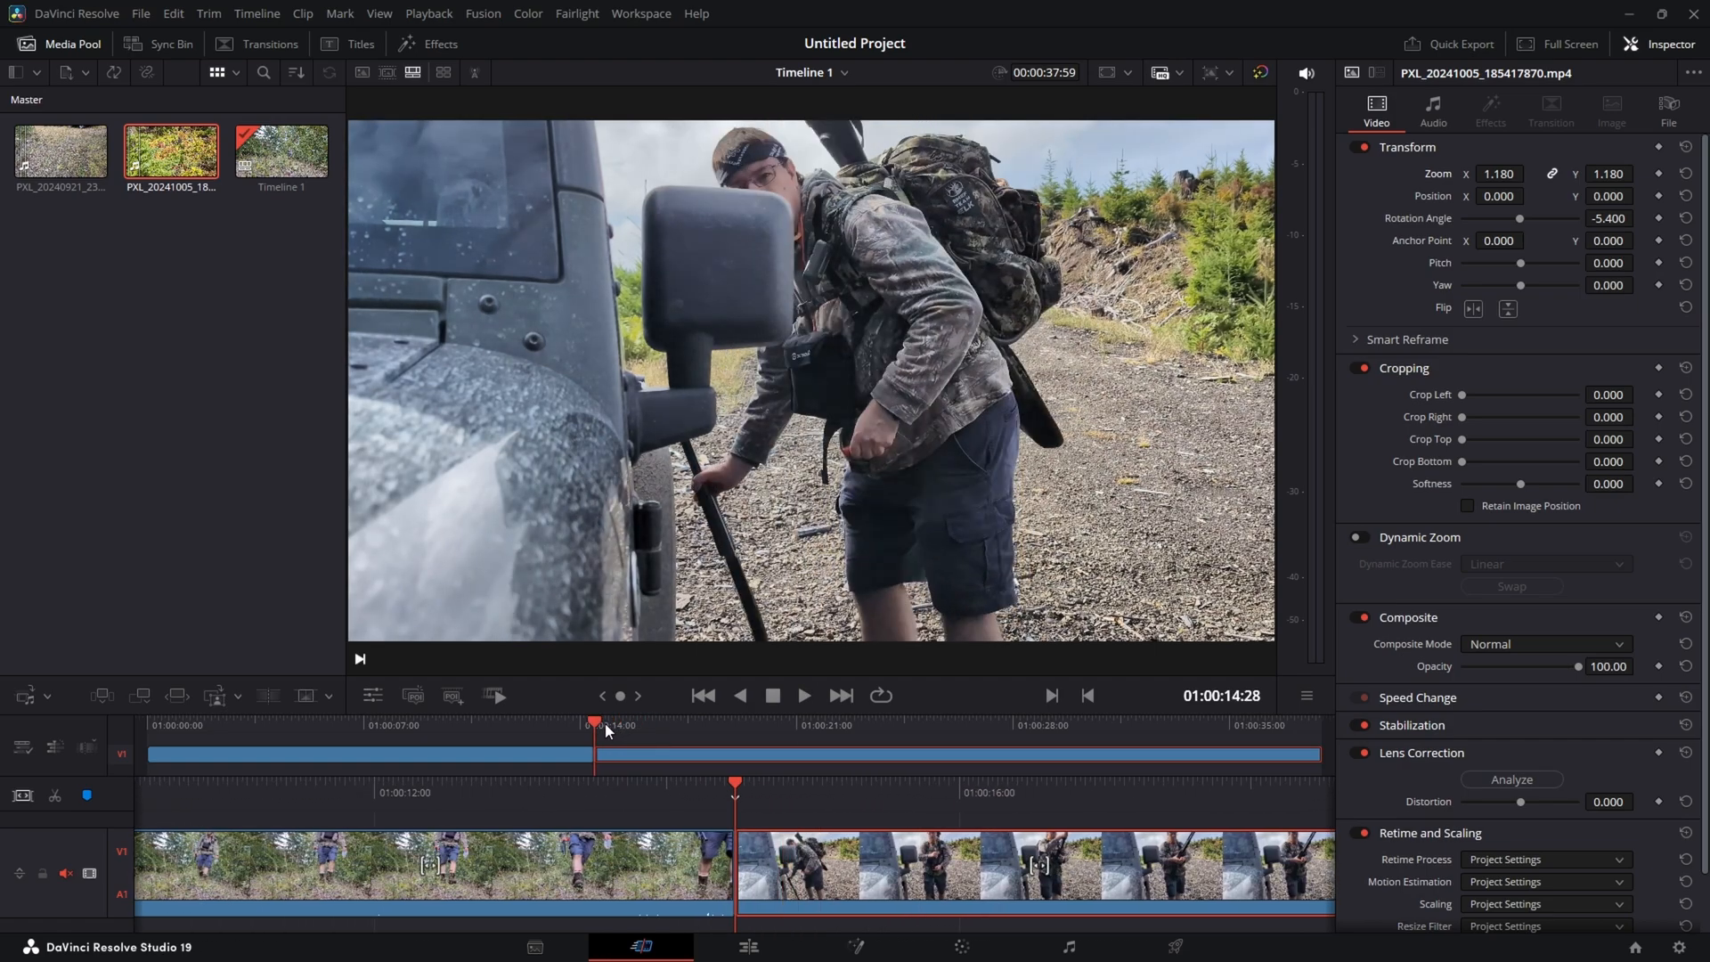
left_click(803, 694)
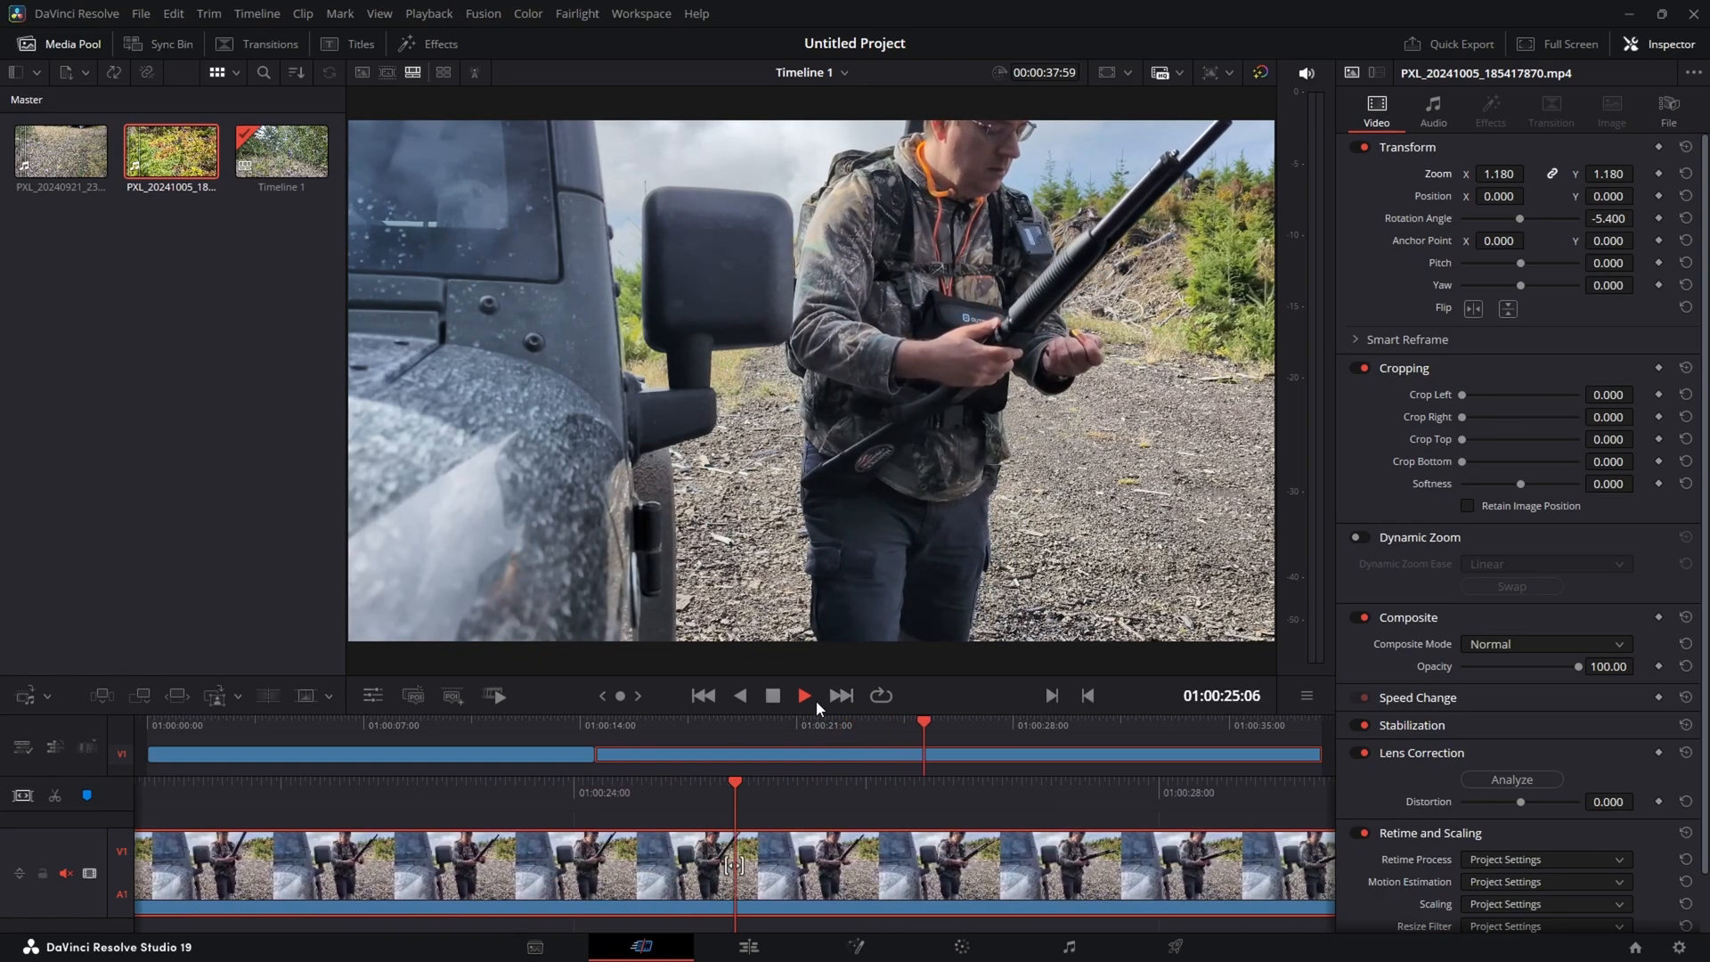
left_click(804, 695)
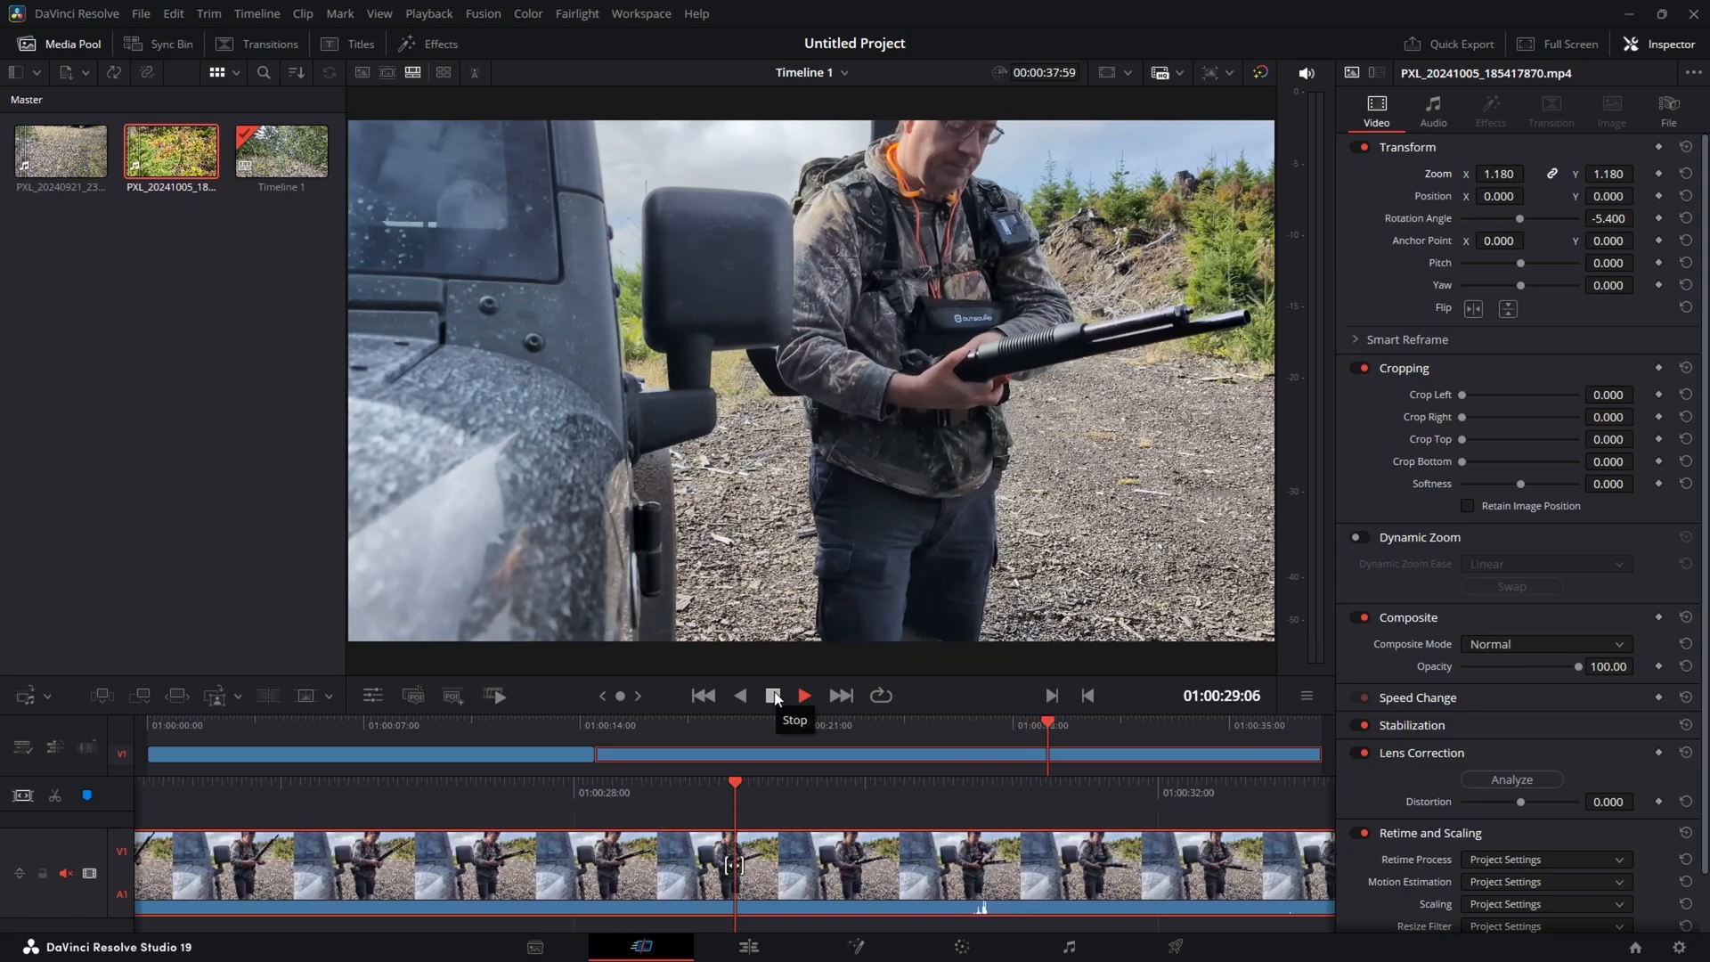
left_click(802, 695)
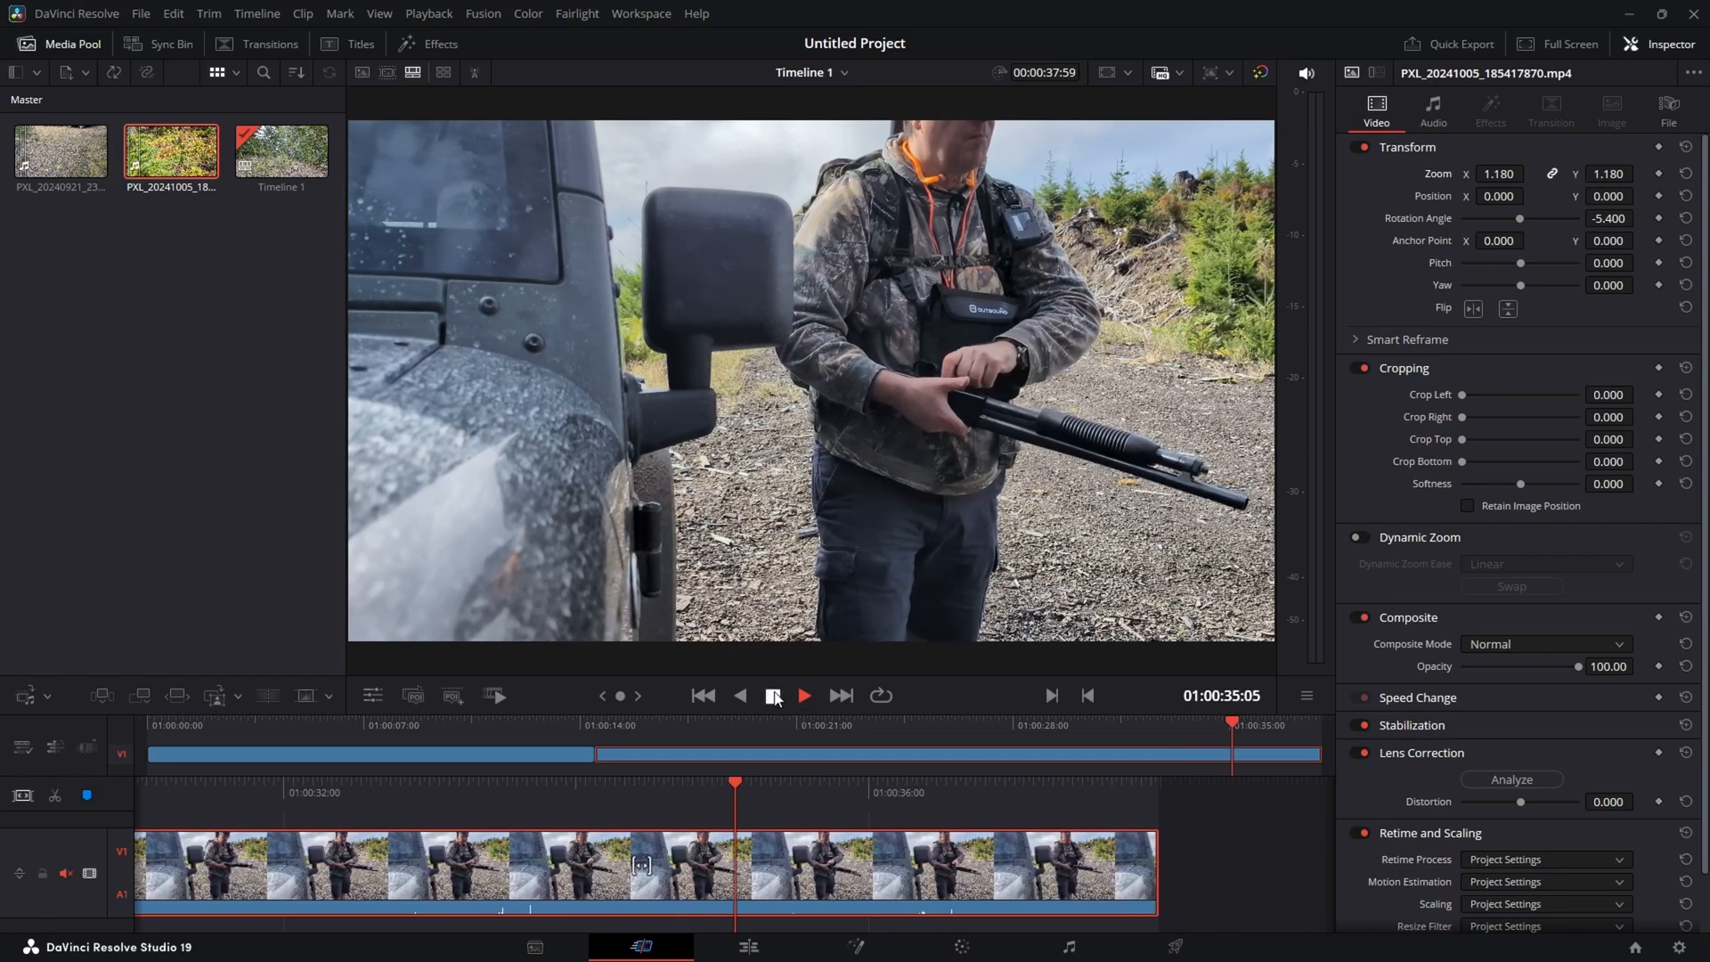
left_click(772, 695)
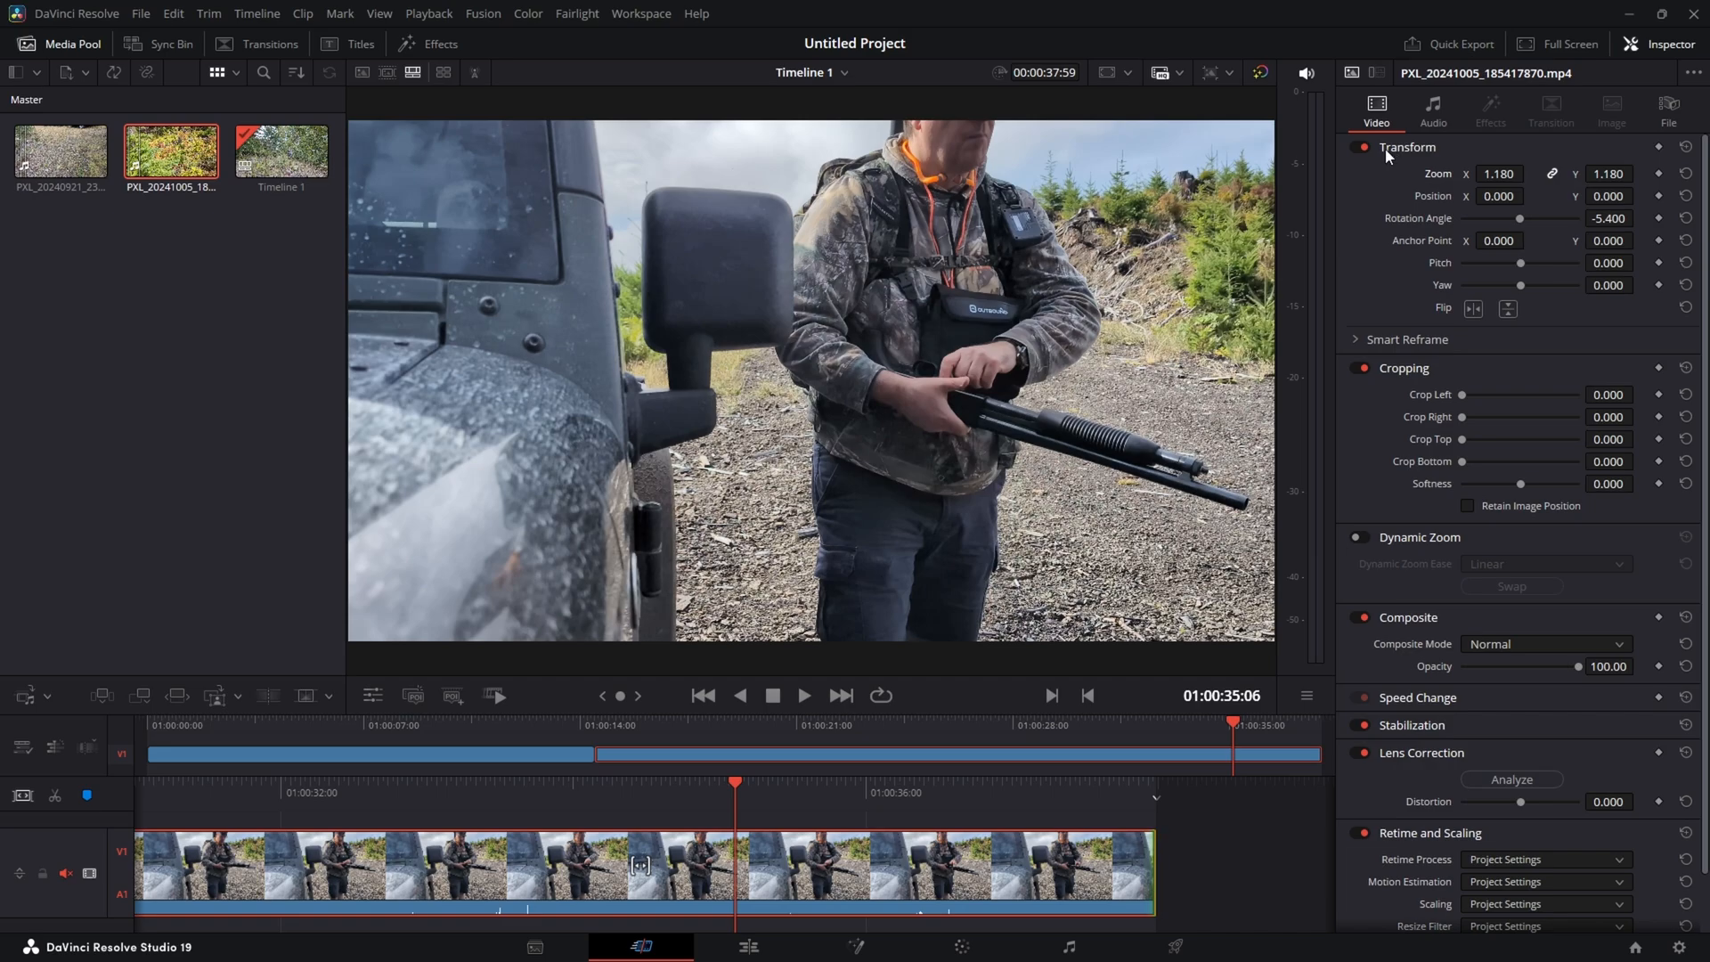
mouse_move(1079, 351)
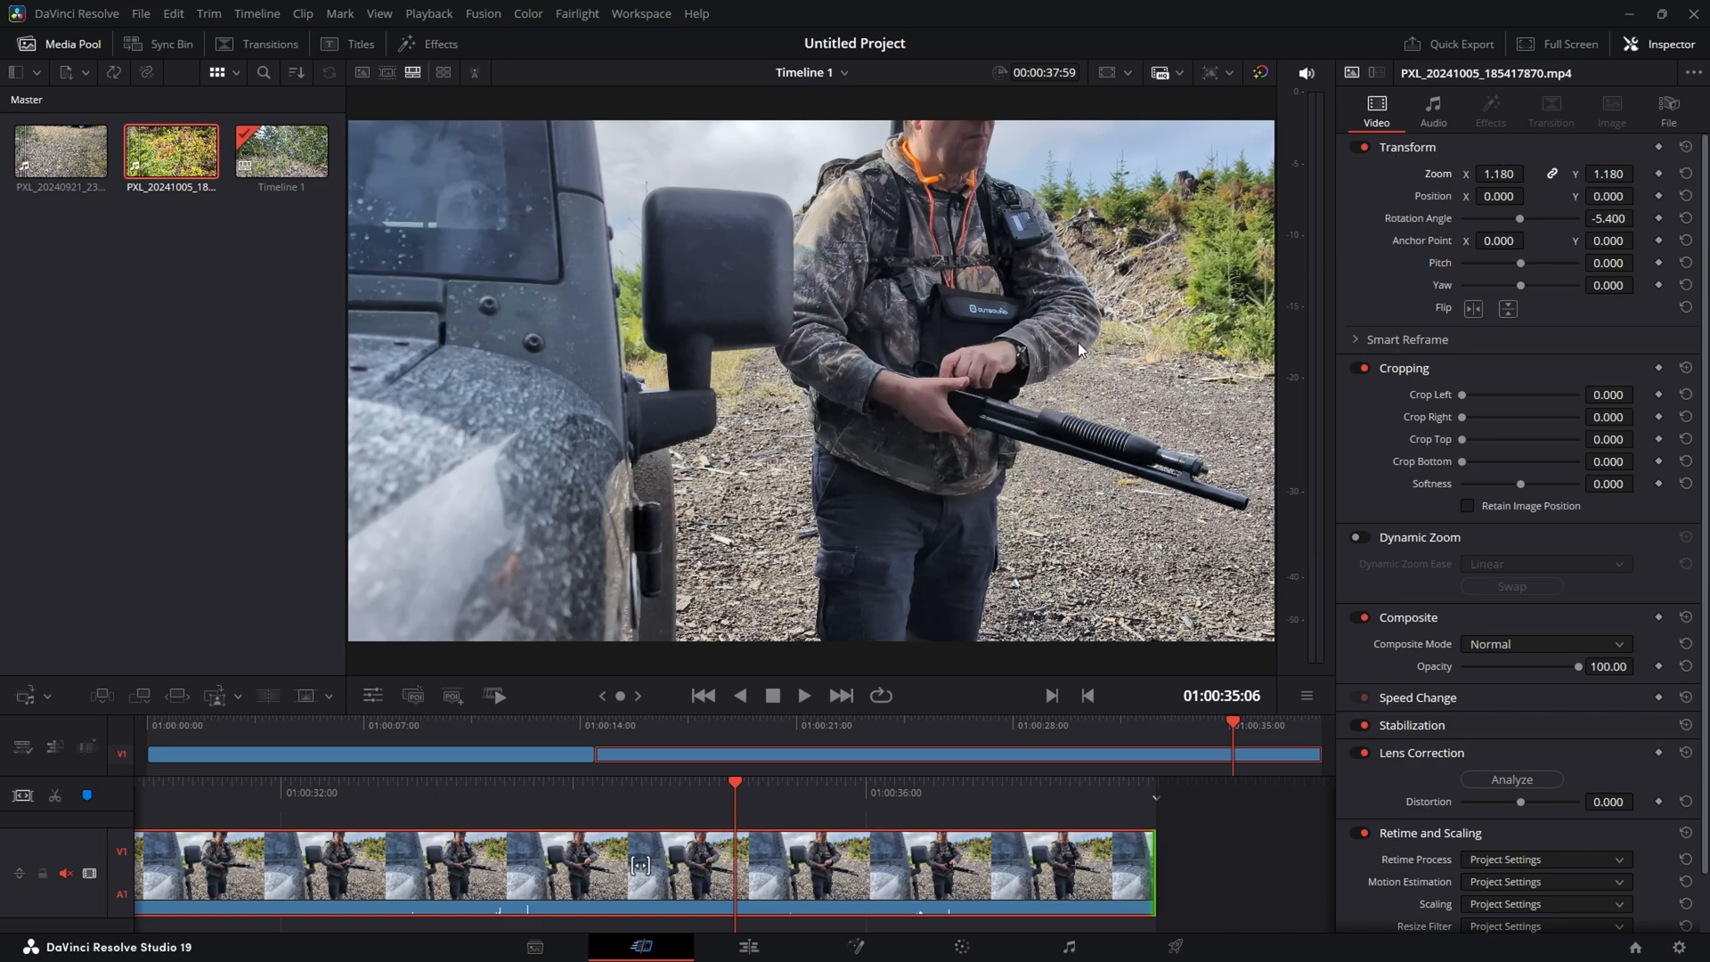
mouse_move(1095, 470)
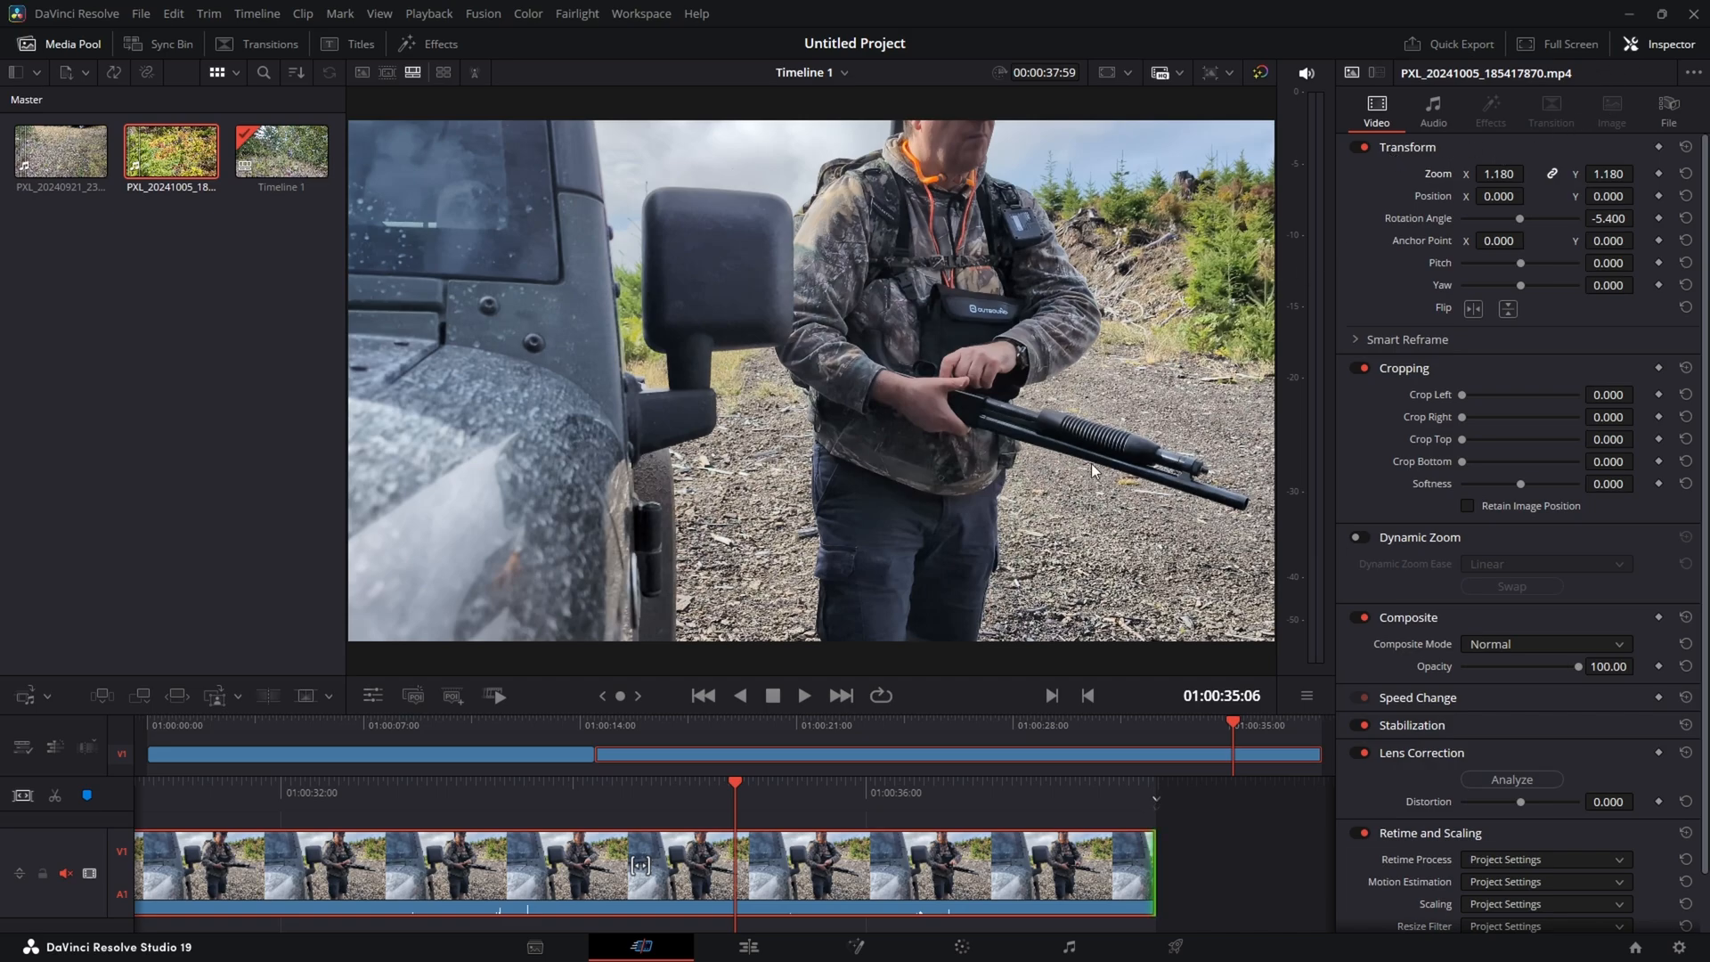